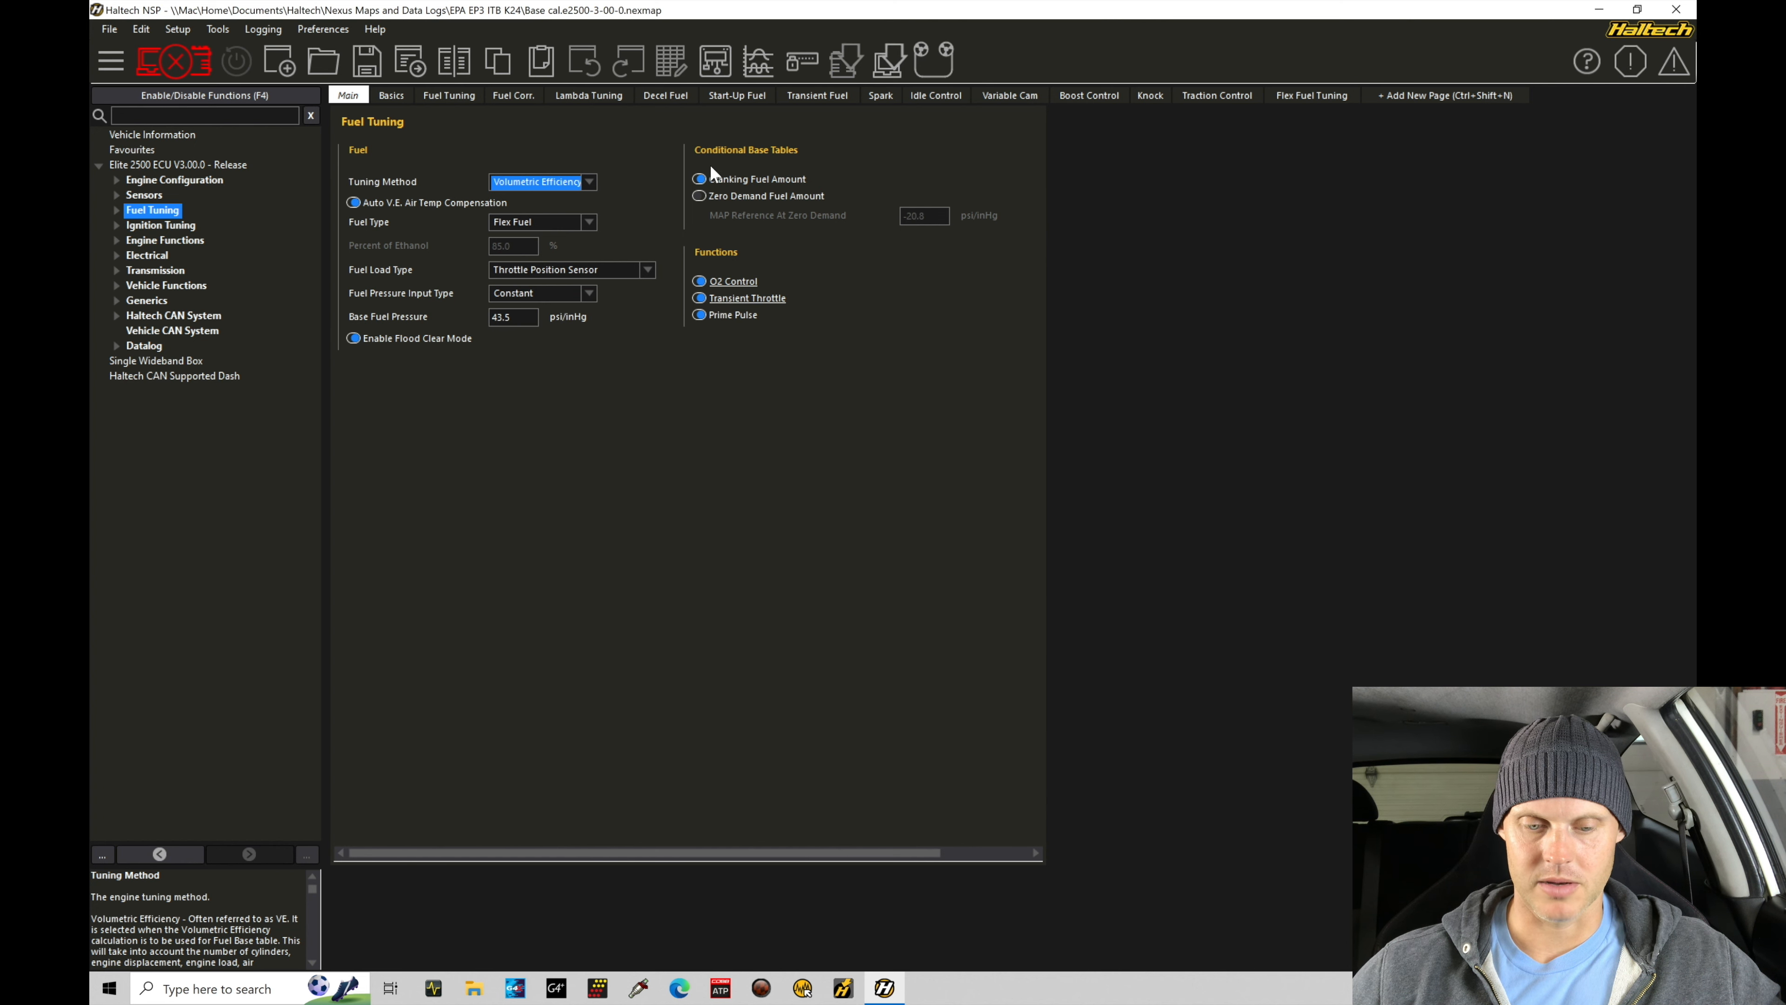
Display the Target Lambda table from the Fuel Tuning section of the tree.
{"action": "left_click", "coordinate": [117, 210]}
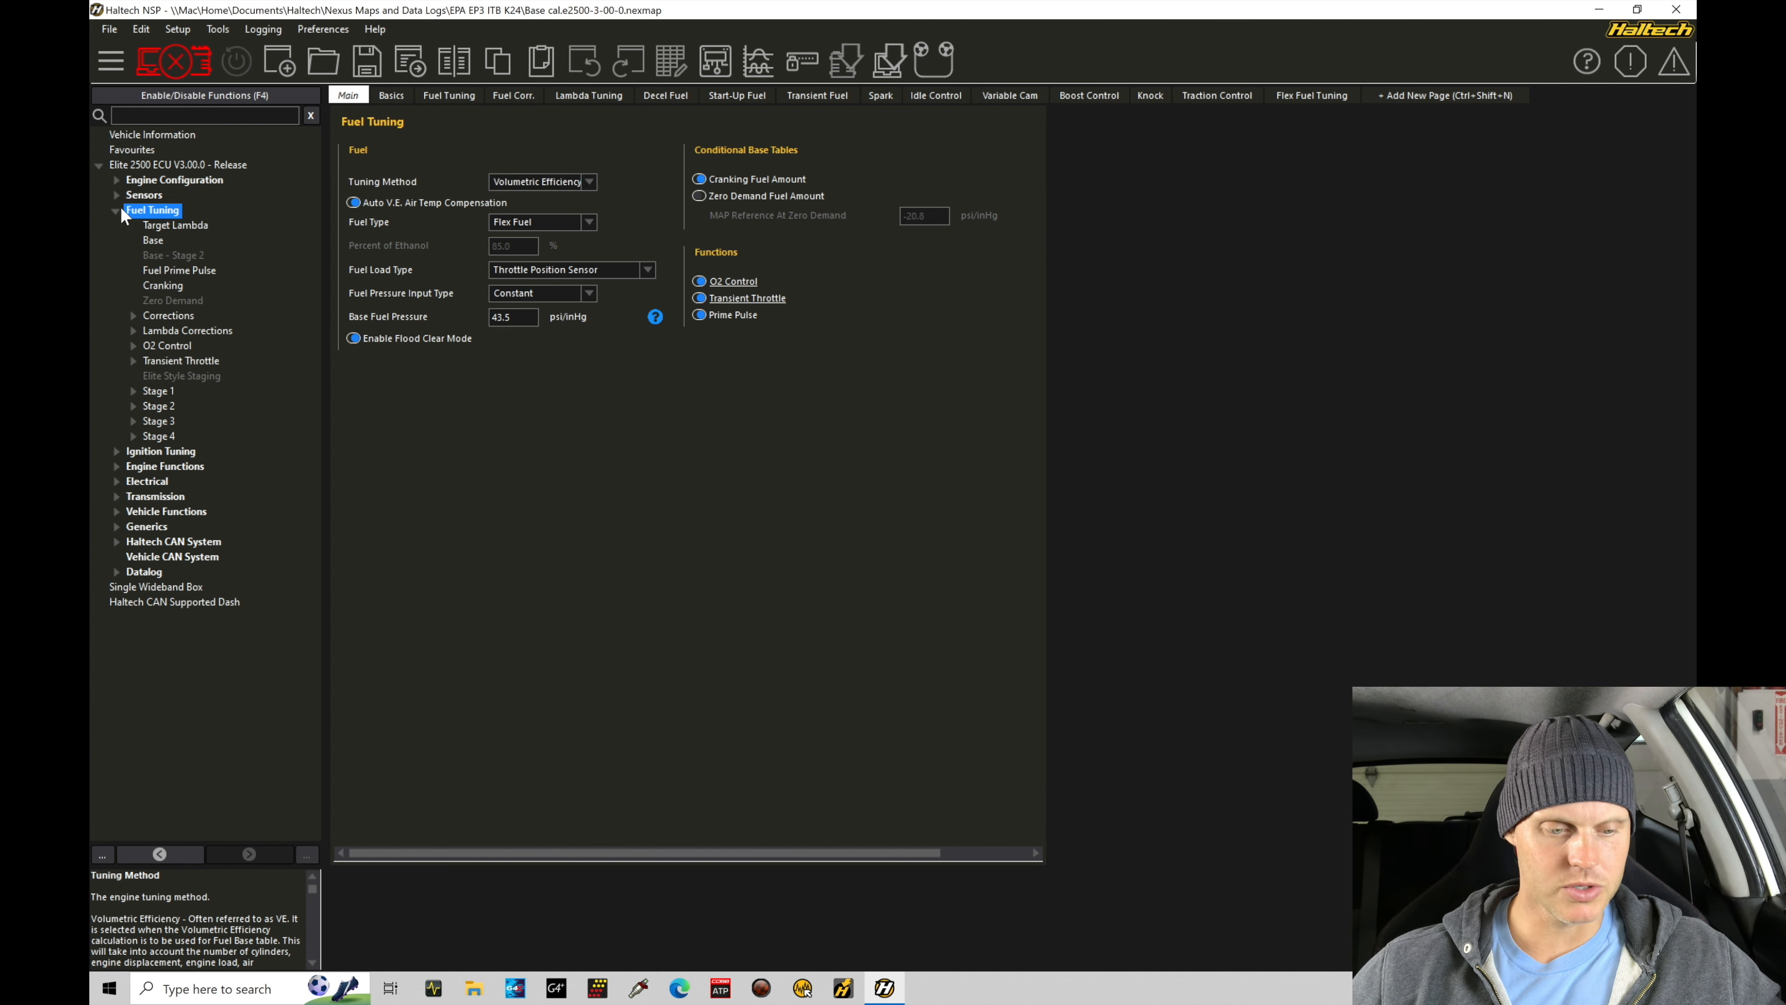
{"action": "left_click", "coordinate": [175, 225]}
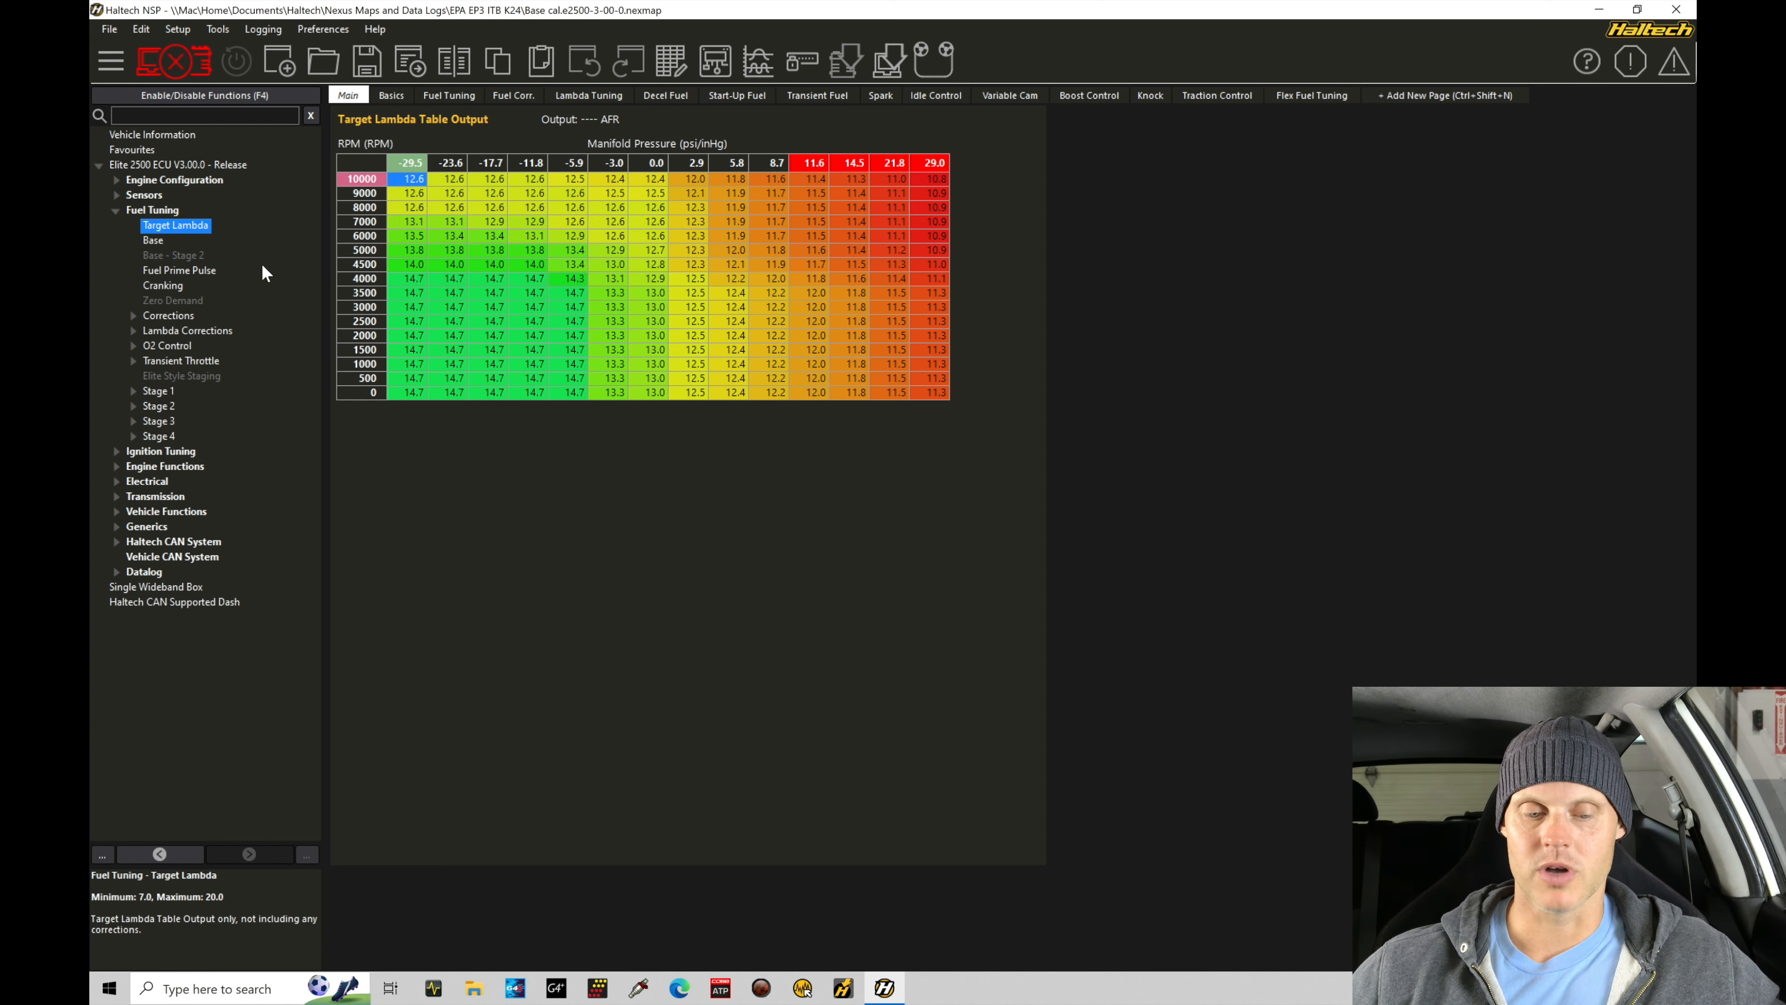
{"action": "mouse_move", "coordinate": [536, 391]}
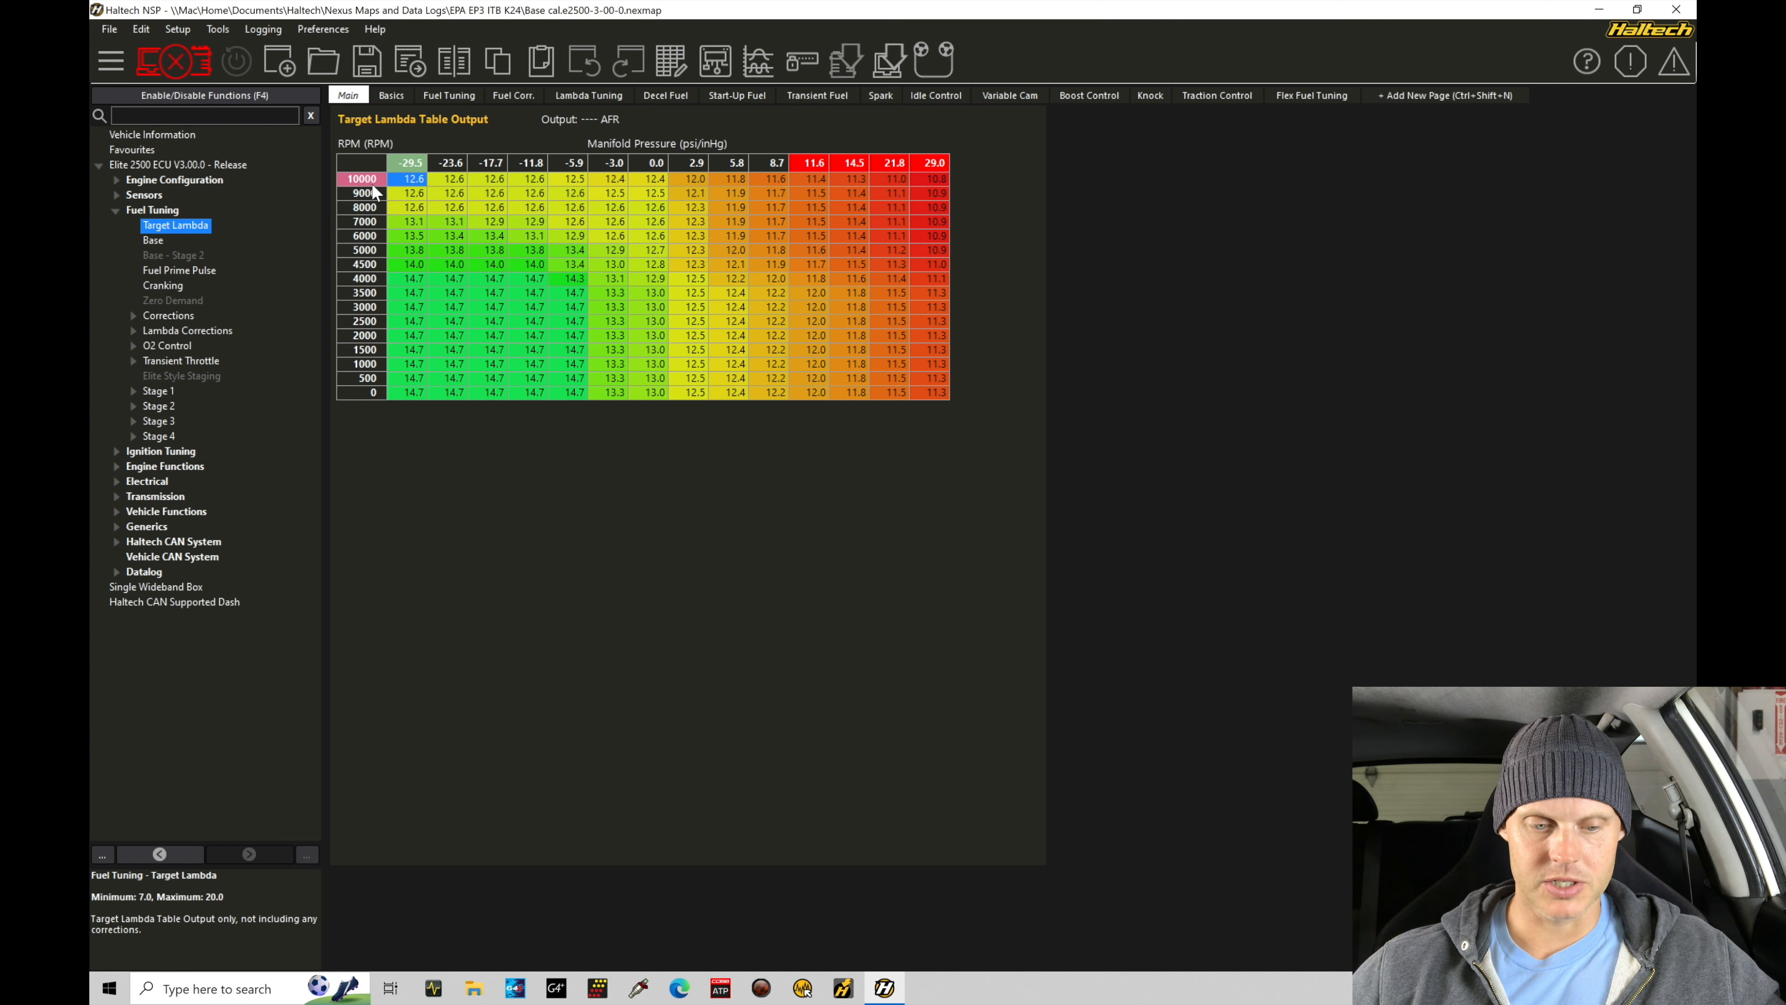
{"action": "mouse_move", "coordinate": [610, 291]}
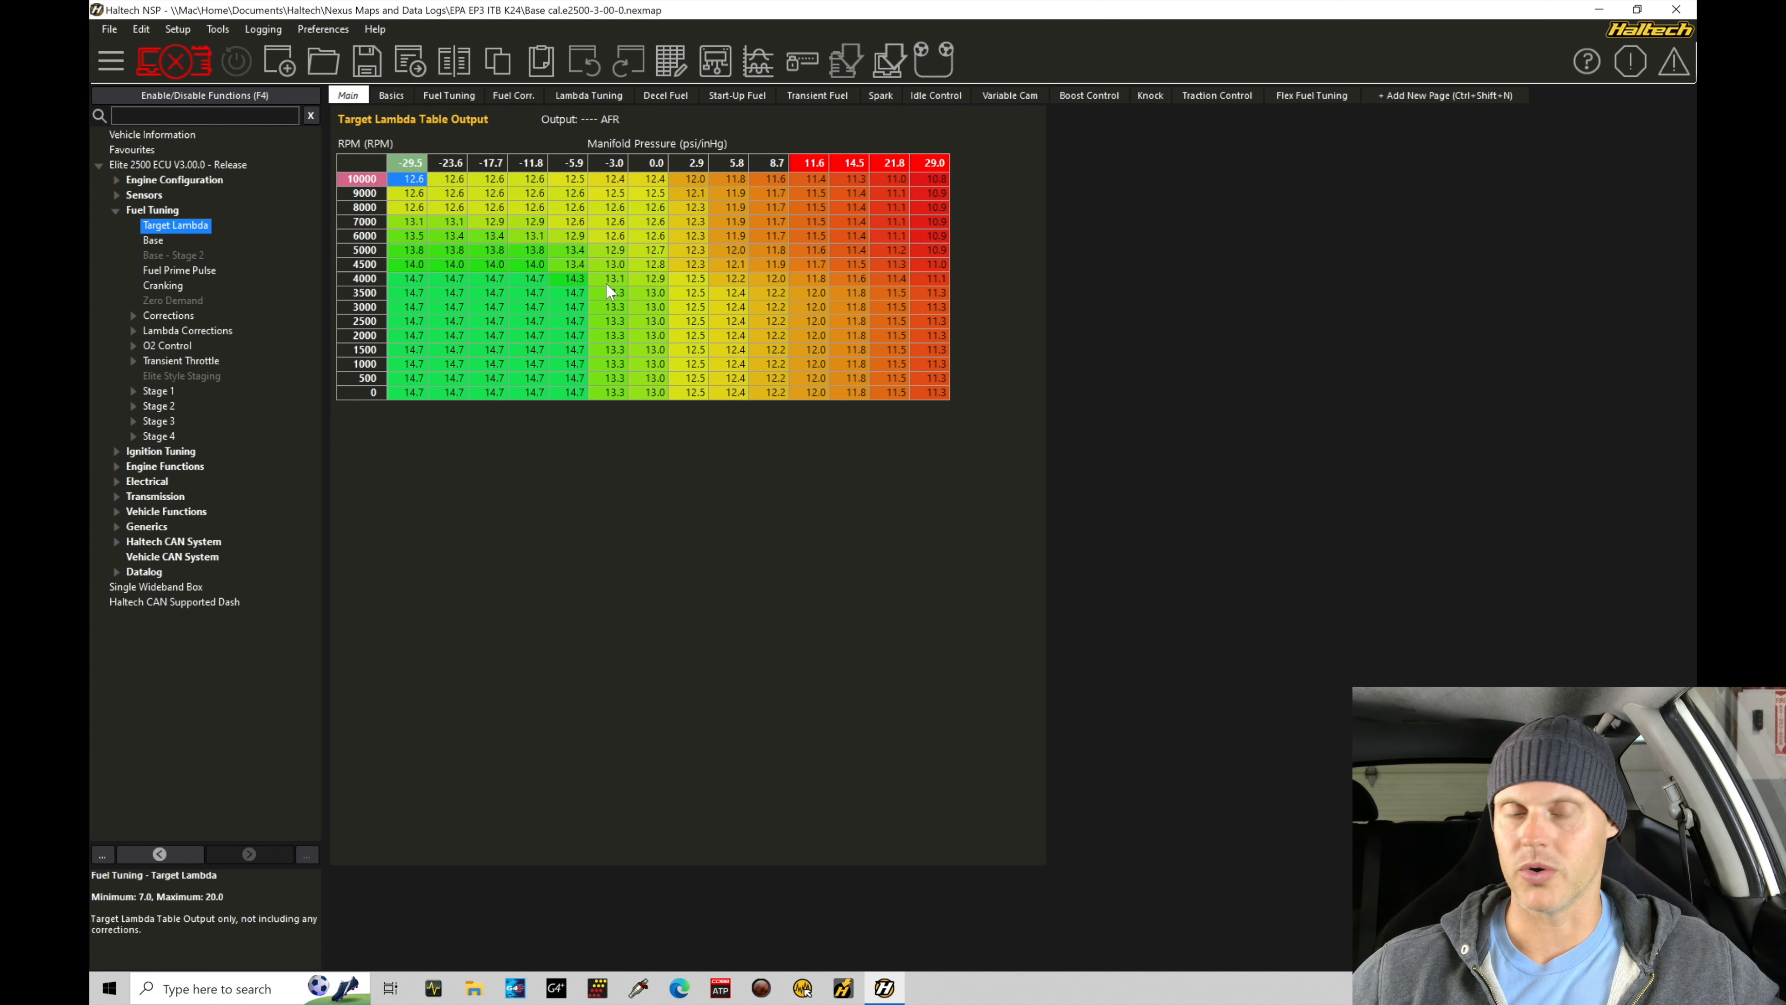
{"action": "mouse_move", "coordinate": [673, 145]}
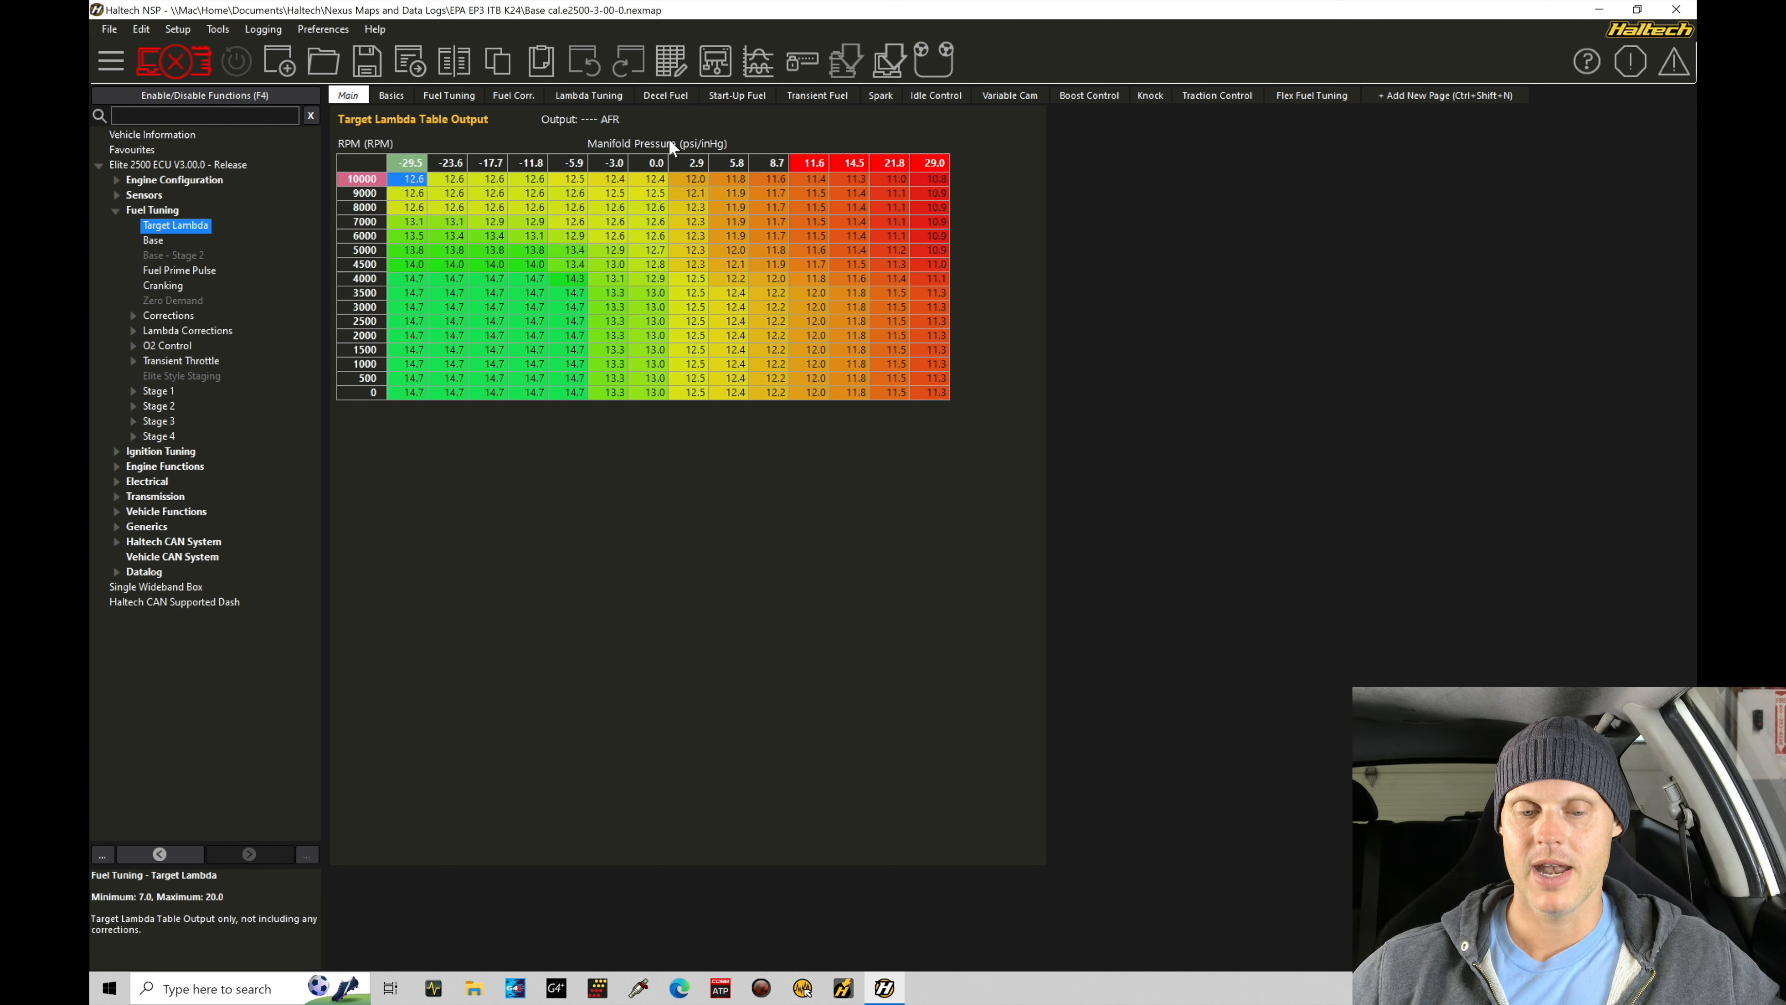
{"action": "mouse_move", "coordinate": [222, 233]}
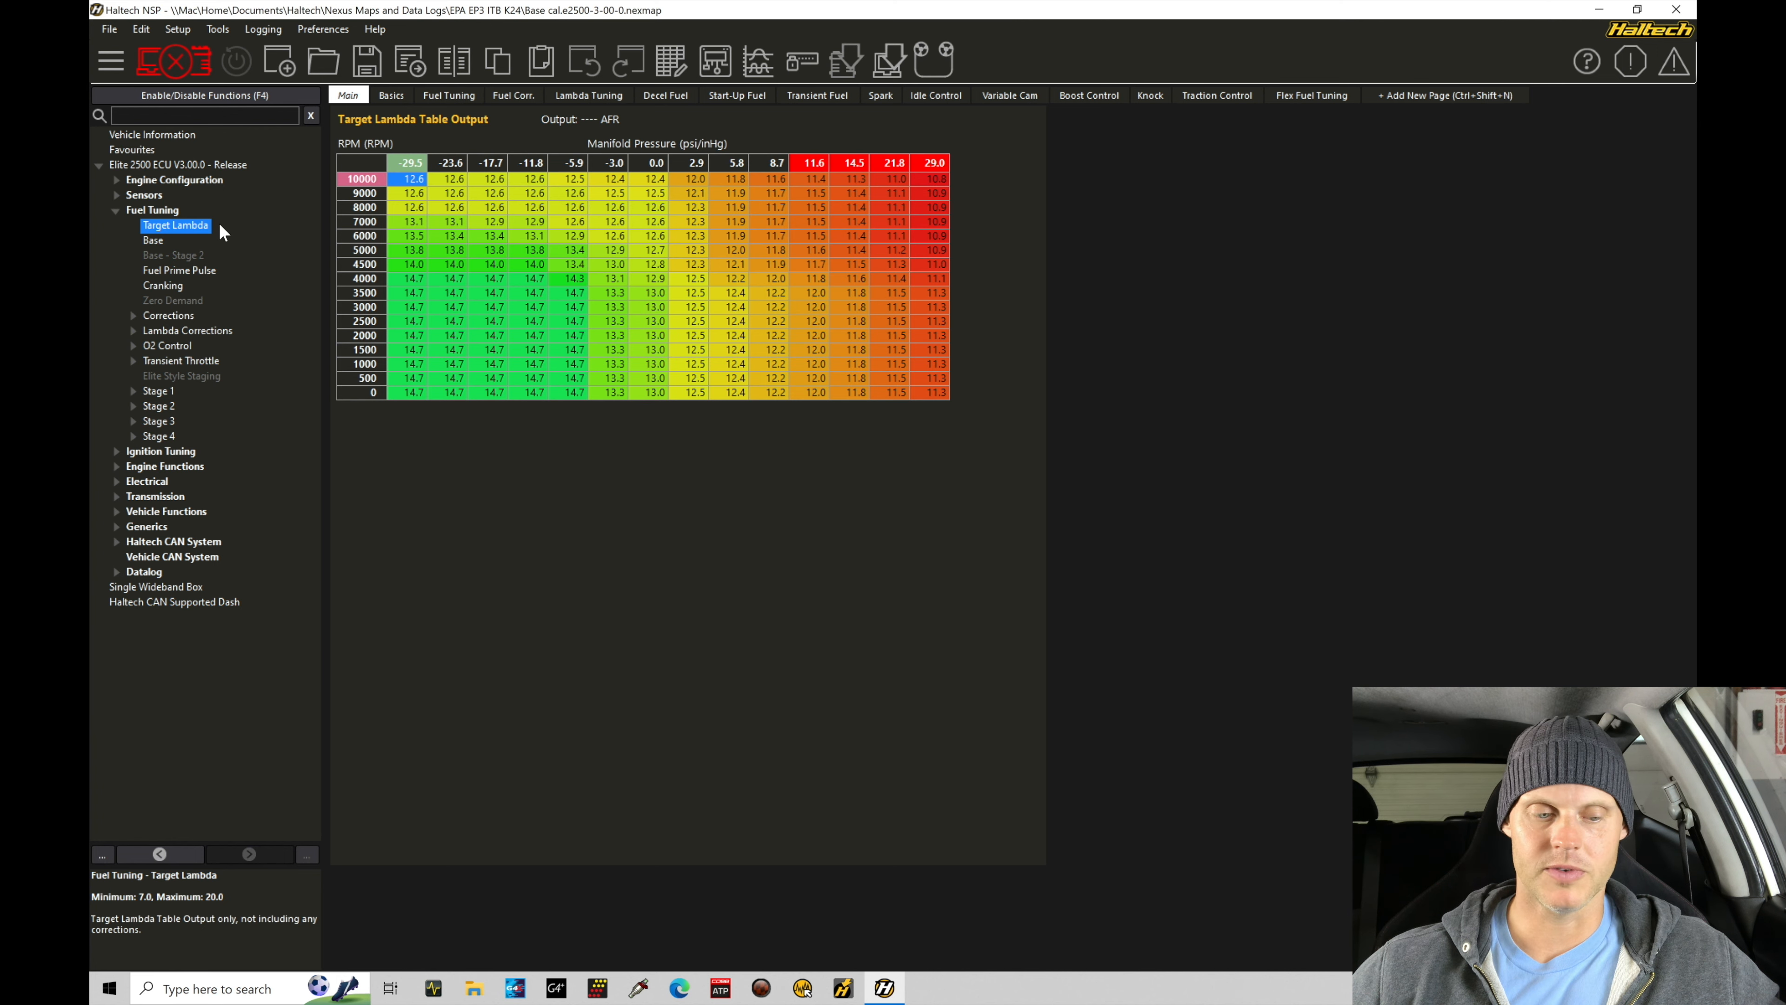
Review Fuel Load Type in the main Fuel Tuning settings, then return to Target Lambda.
{"action": "left_click", "coordinate": [152, 211]}
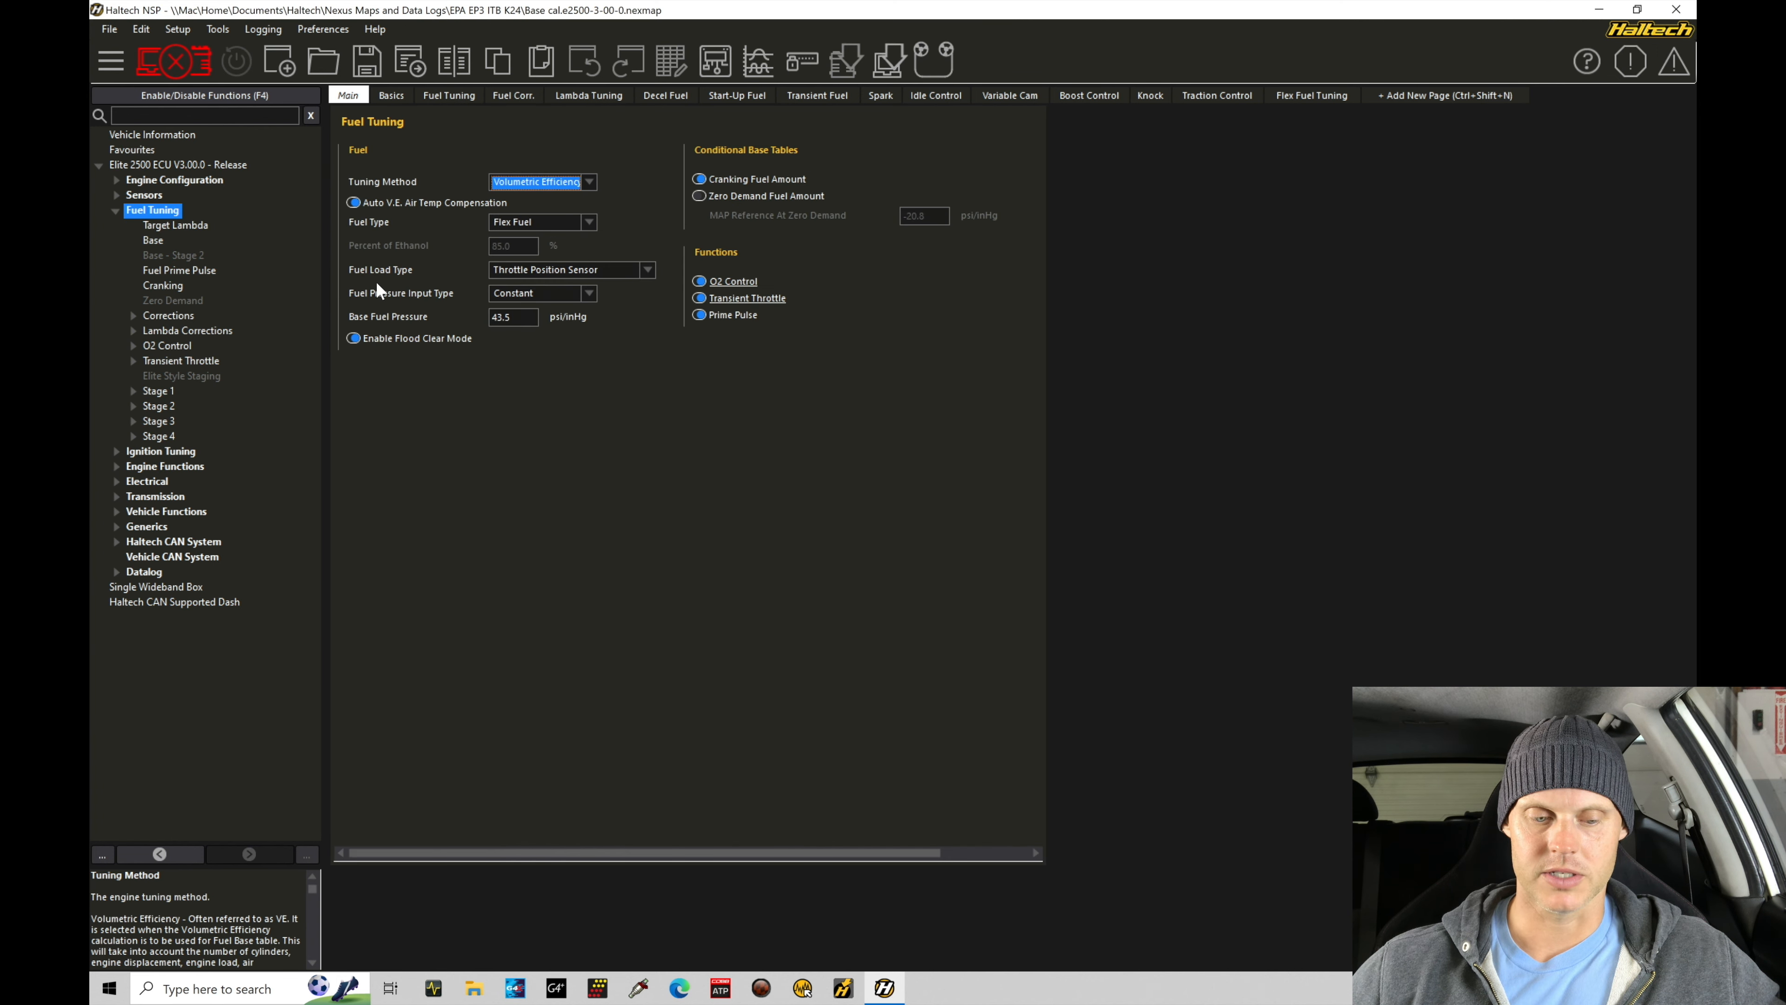
{"action": "mouse_move", "coordinate": [554, 277]}
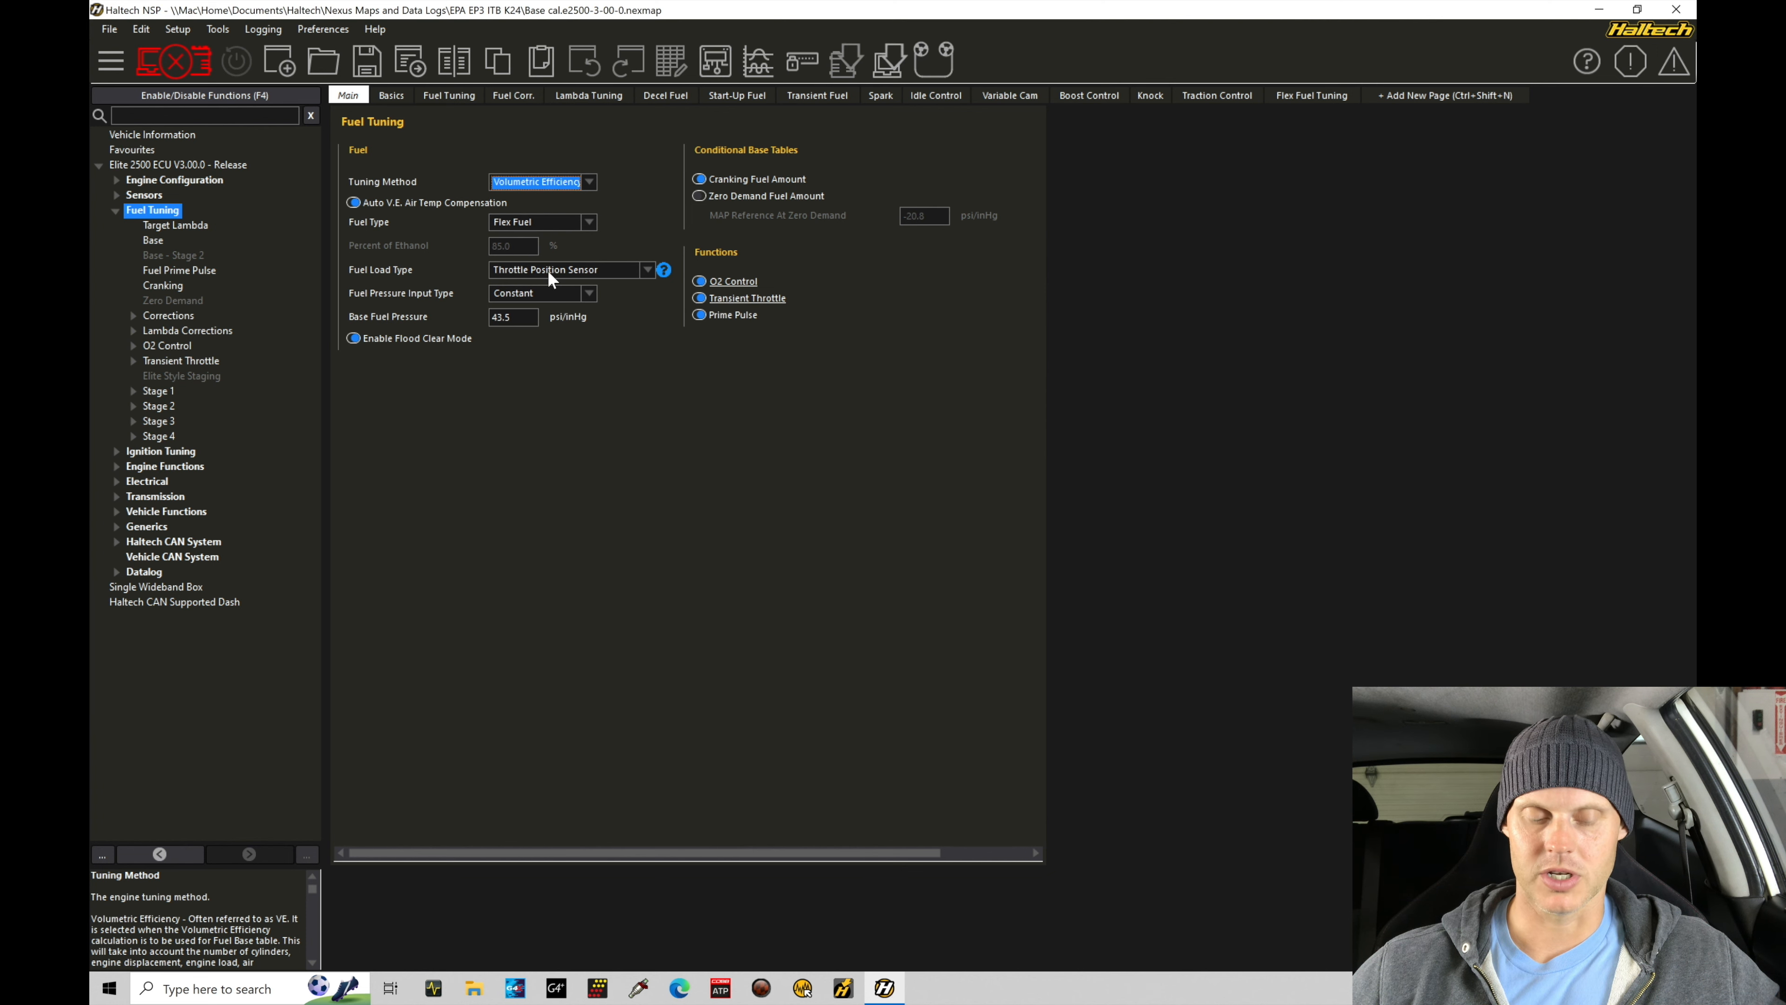
{"action": "left_click", "coordinate": [175, 225]}
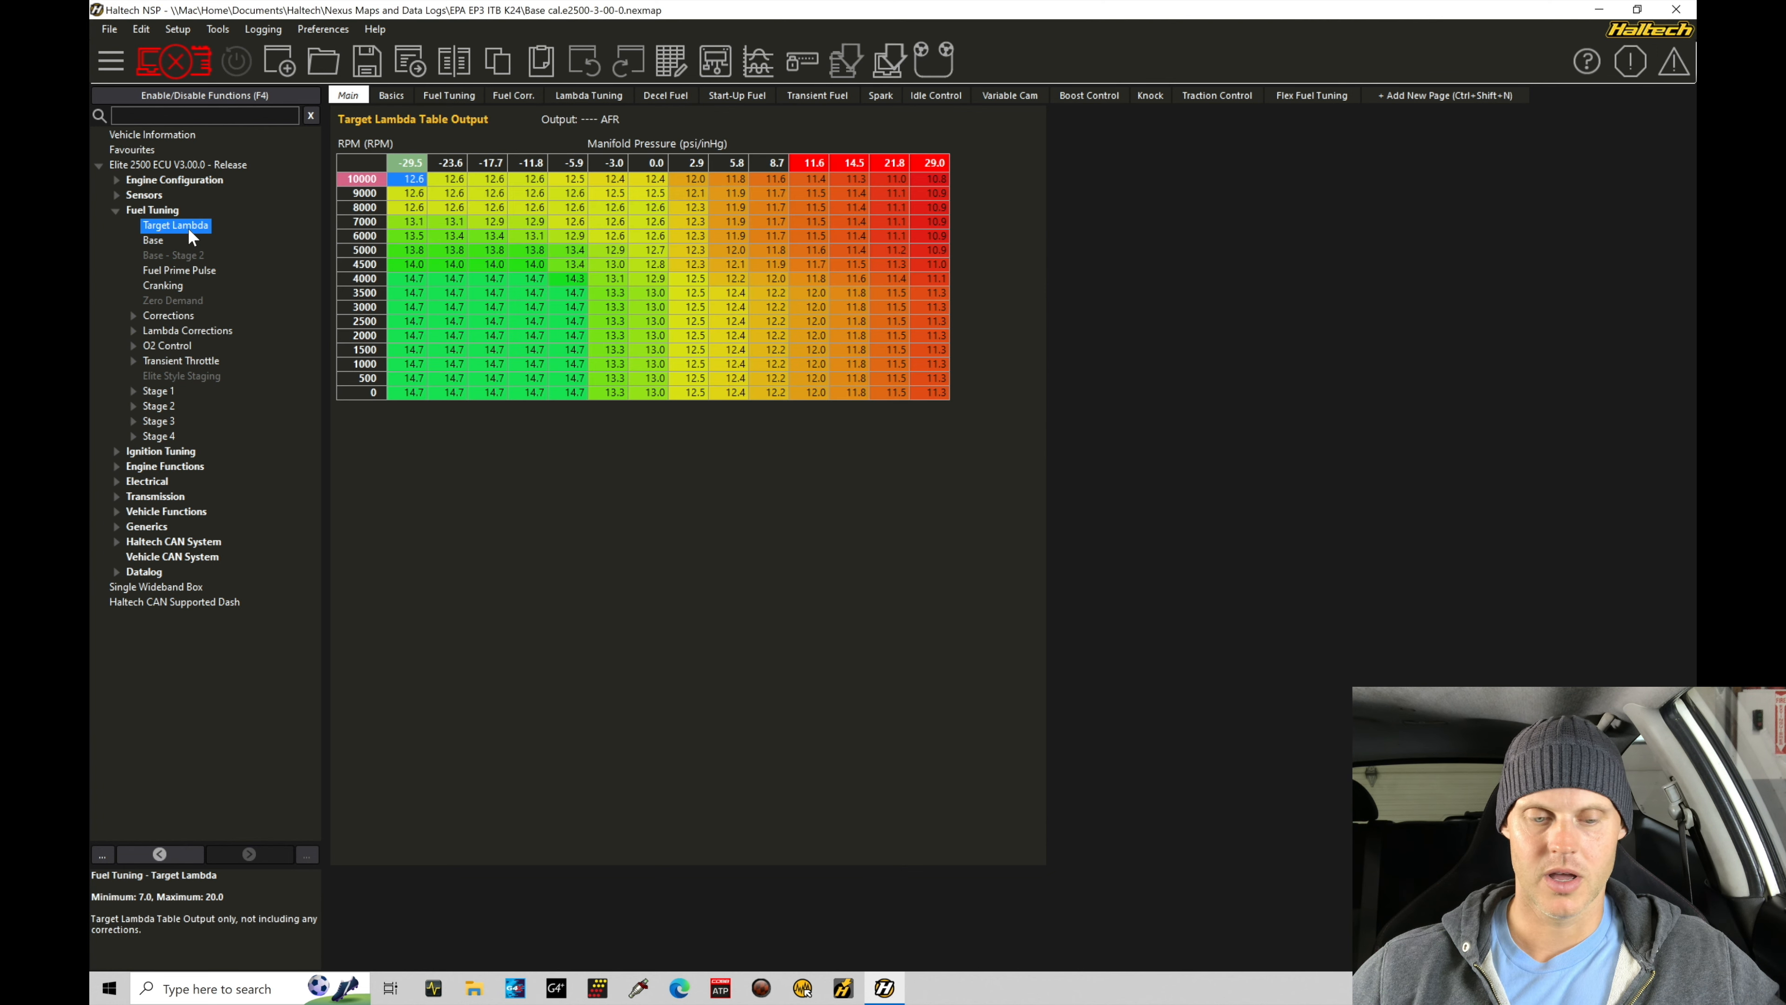
{"action": "mouse_move", "coordinate": [647, 177]}
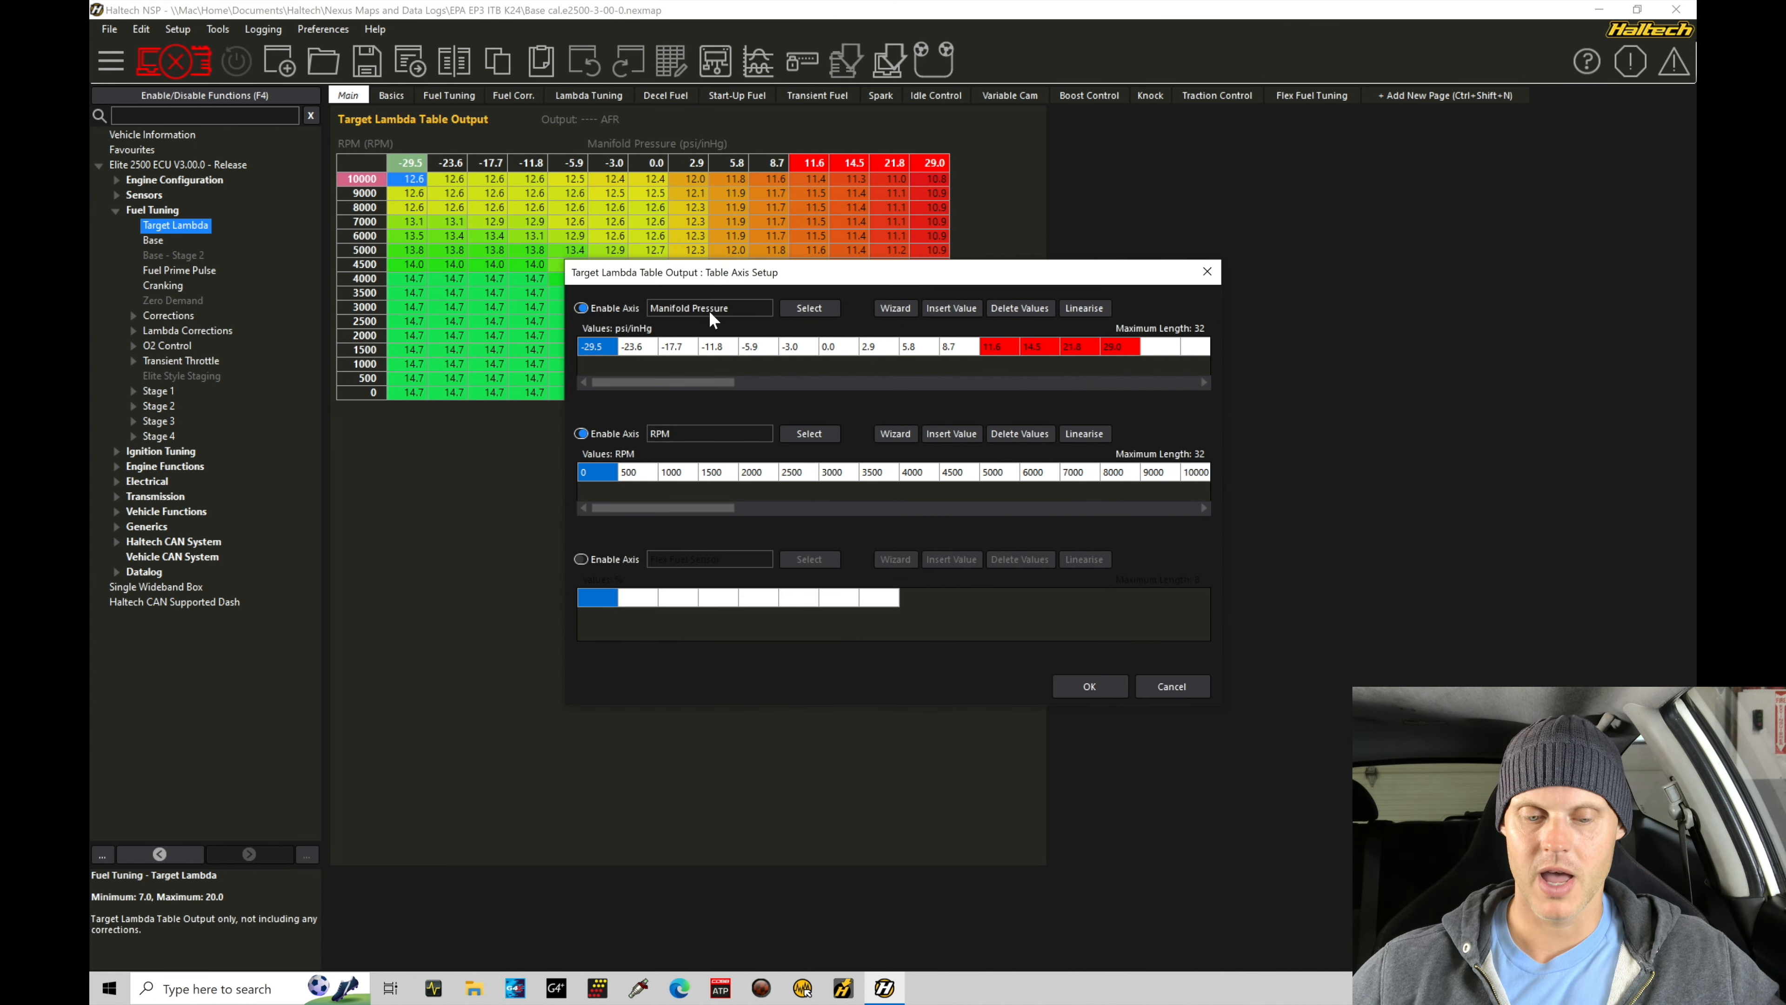
Search for 'fuel' and set the table's first axis channel to Fuel - Load.
{"action": "left_click", "coordinate": [809, 307]}
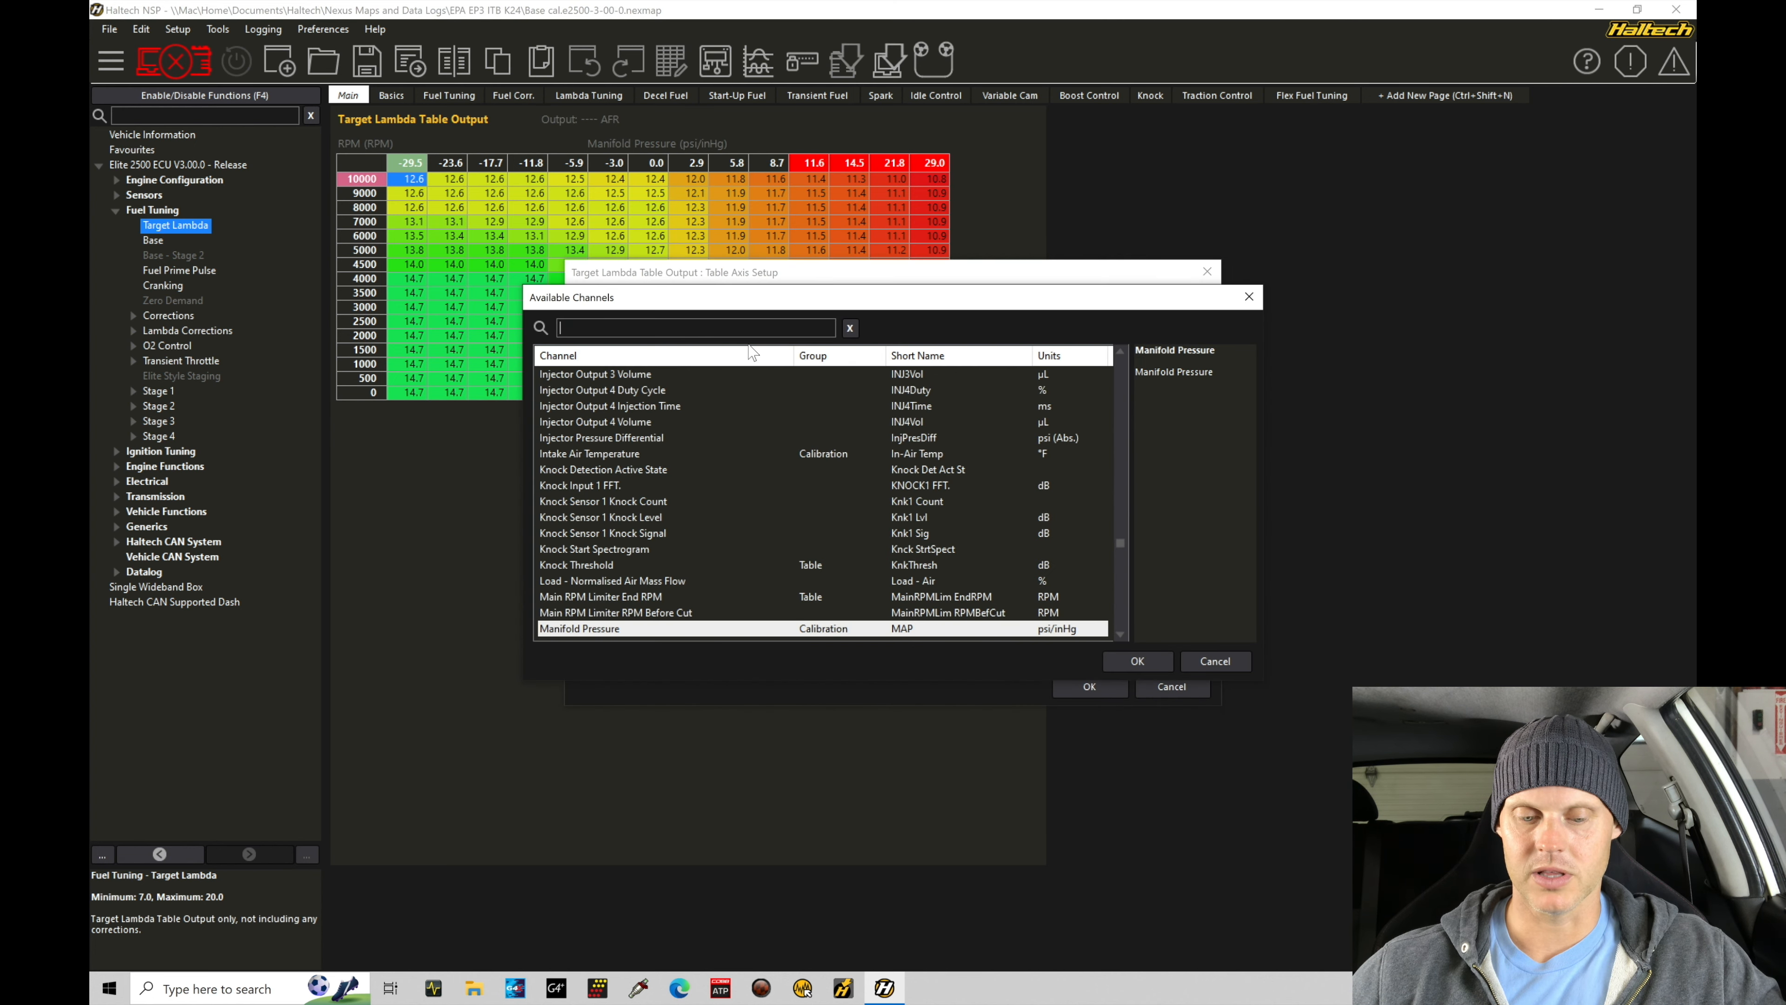
{"action": "type", "text": "fuelload"}
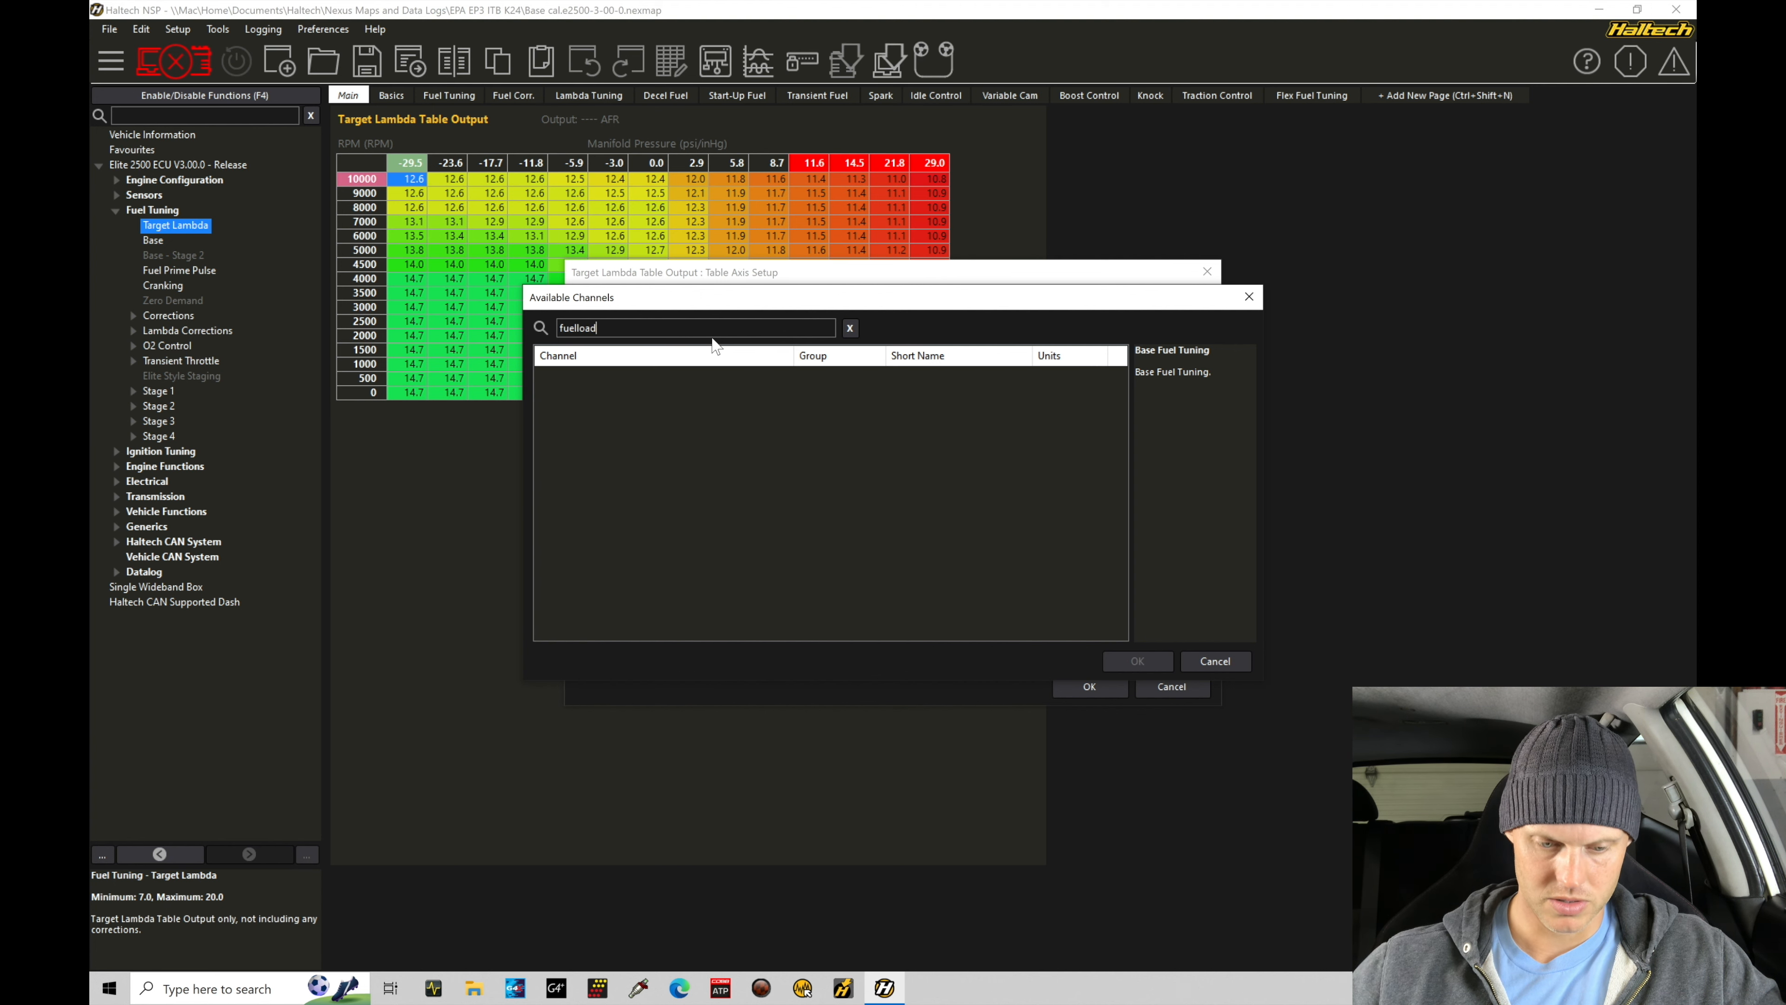
{"action": "key", "text": "BackSpace"}
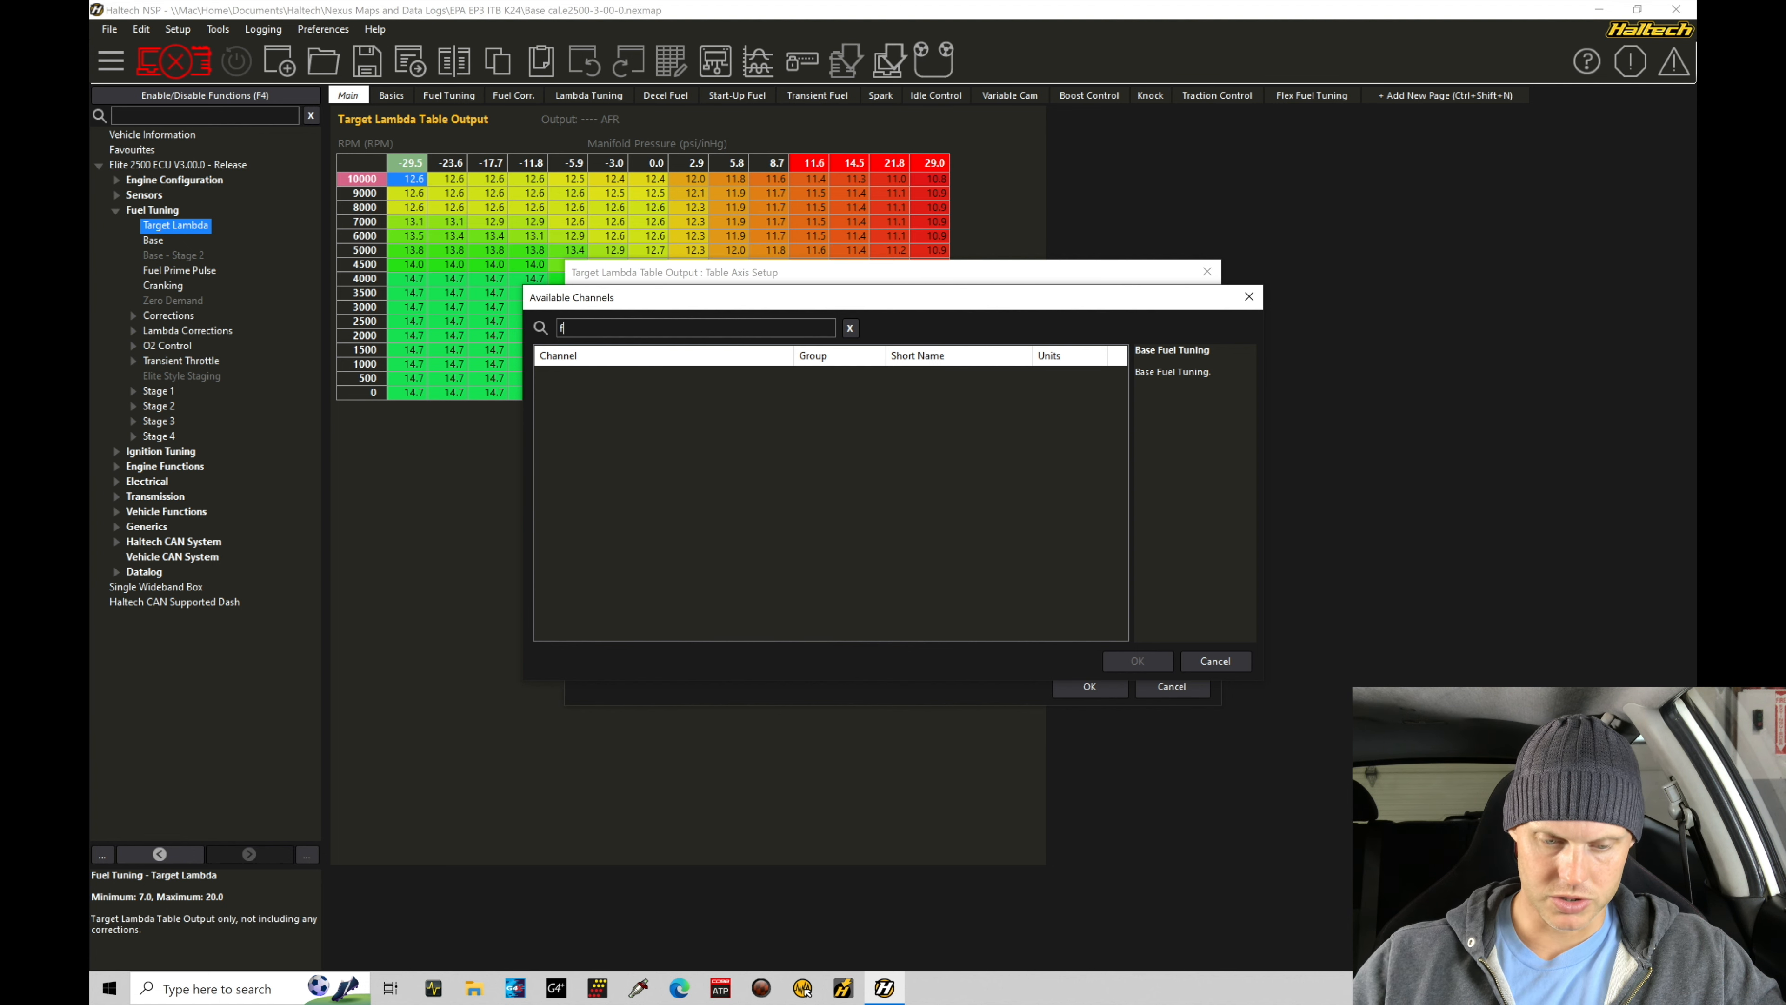
{"action": "type", "text": "uel"}
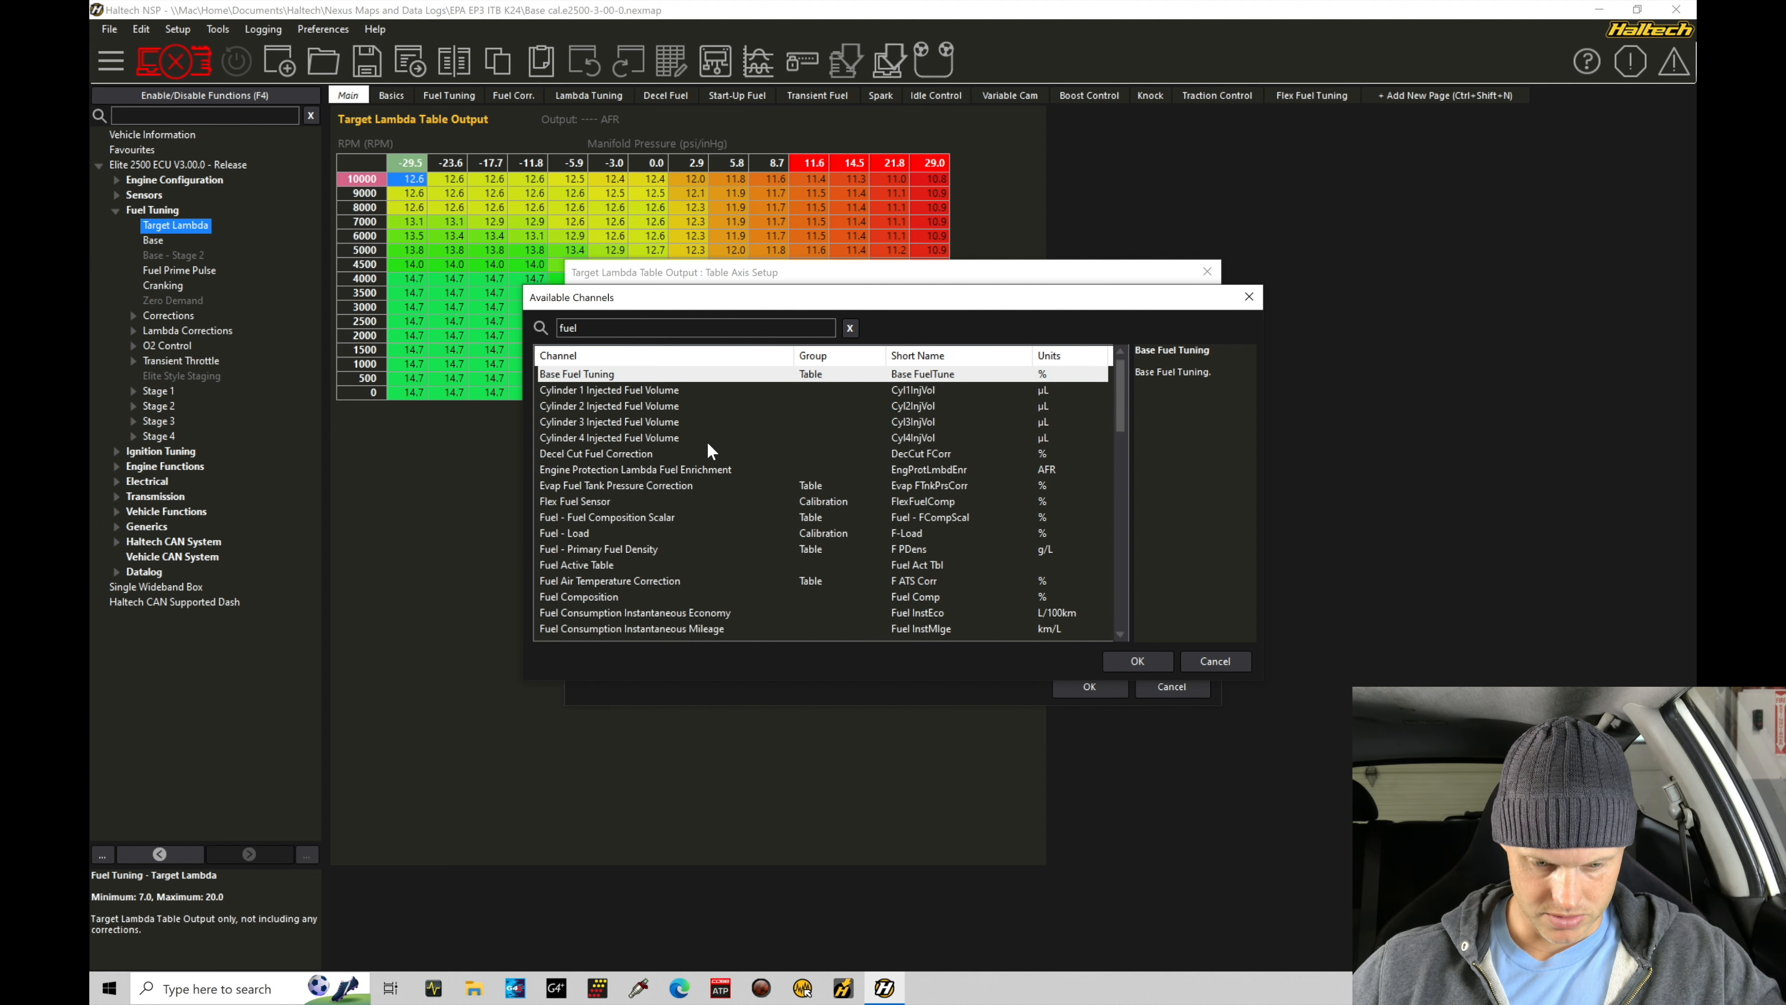
{"action": "mouse_move", "coordinate": [590, 533]}
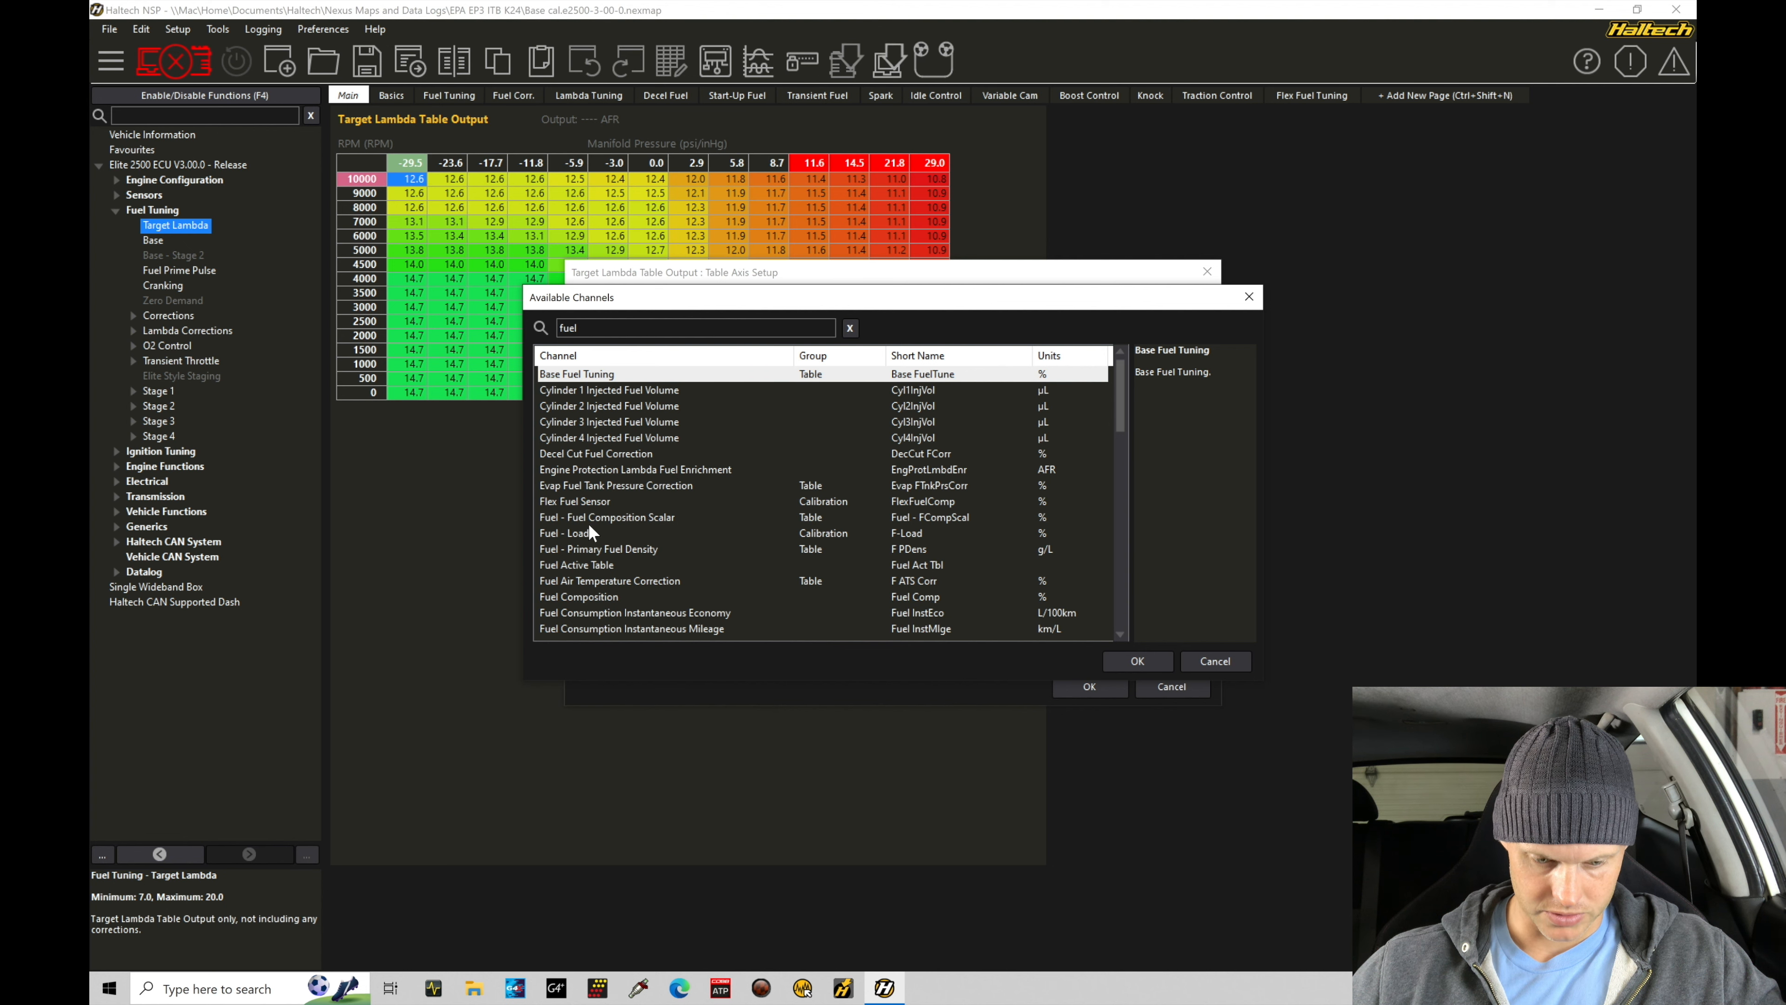
{"action": "left_click", "coordinate": [564, 533]}
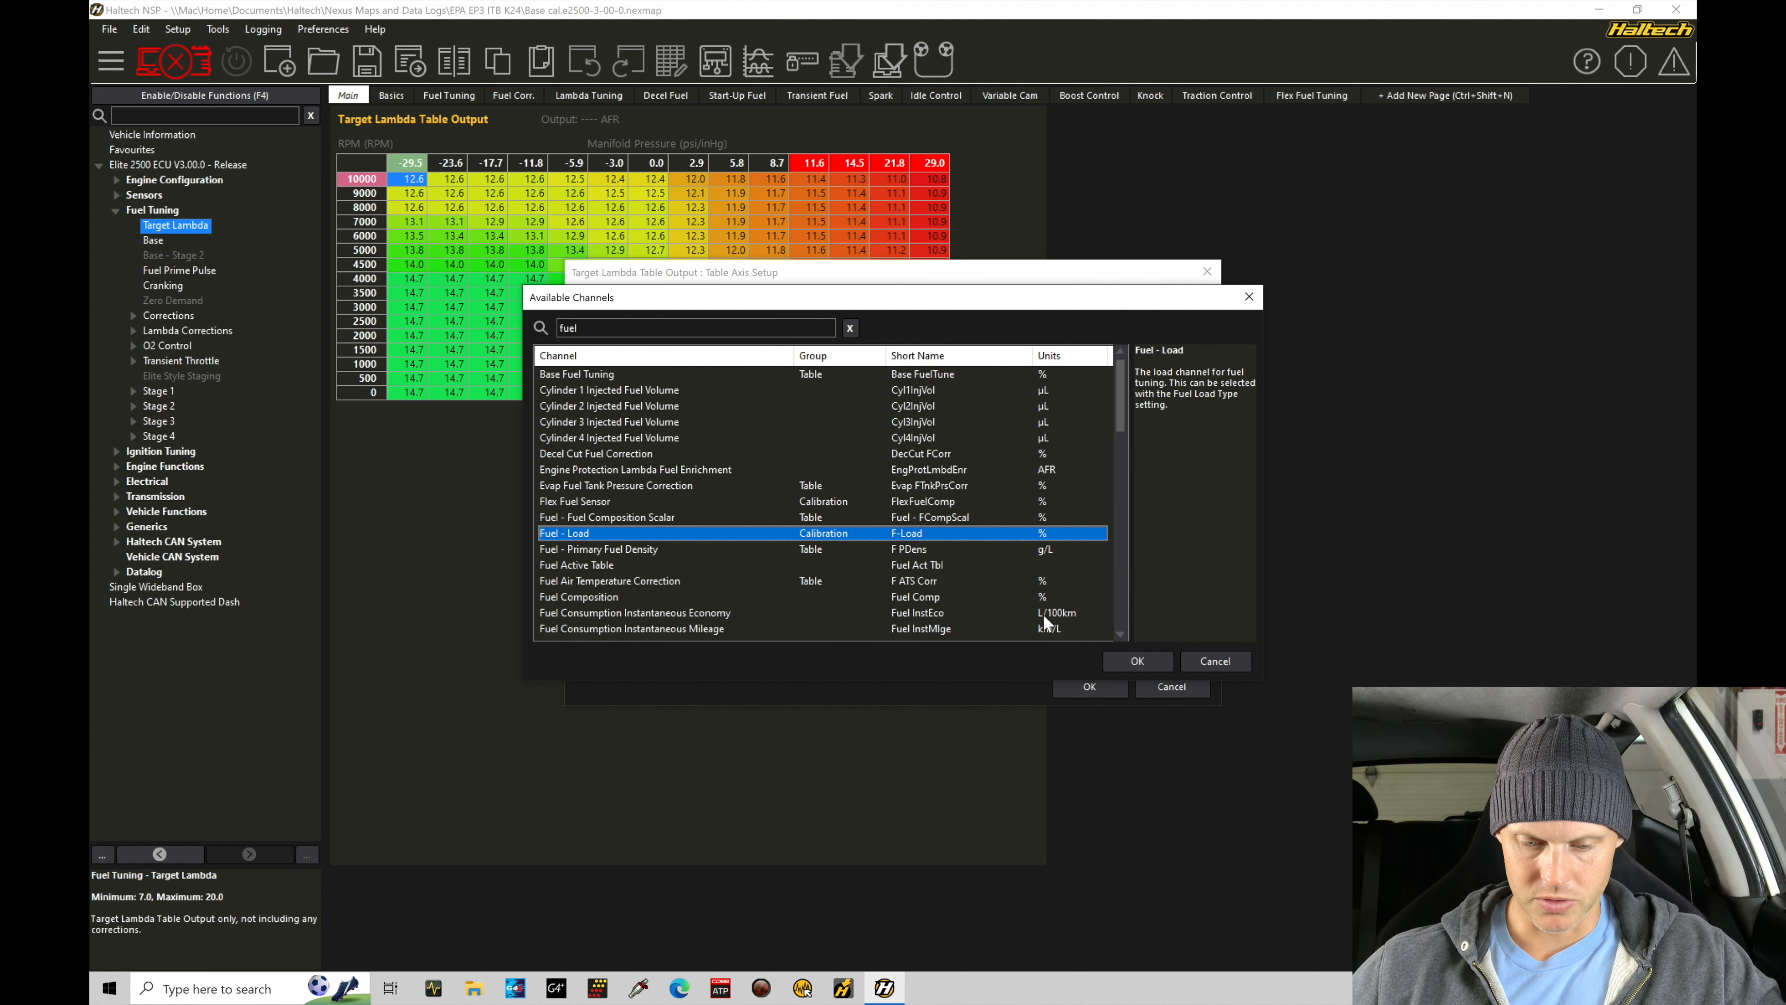
{"action": "left_click", "coordinate": [1138, 661]}
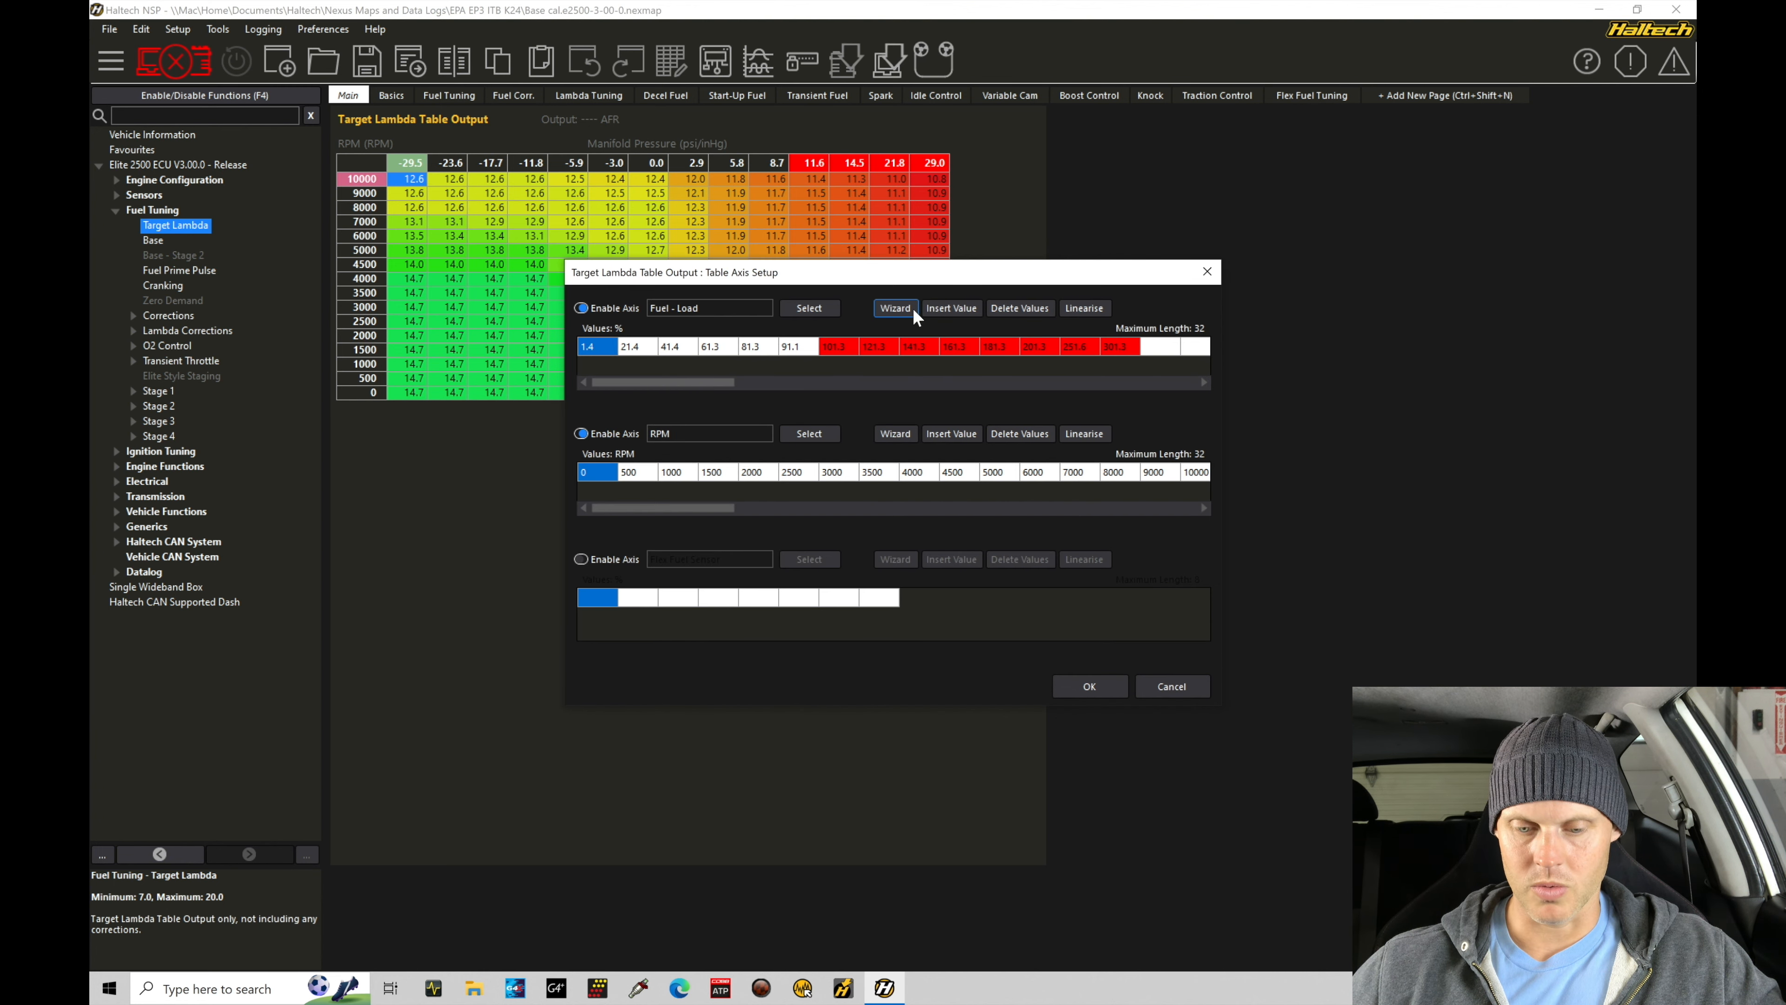
Use the Wizard to generate Fuel - Load breakpoints 0 to 100% in steps of 10.
{"action": "left_click", "coordinate": [896, 307]}
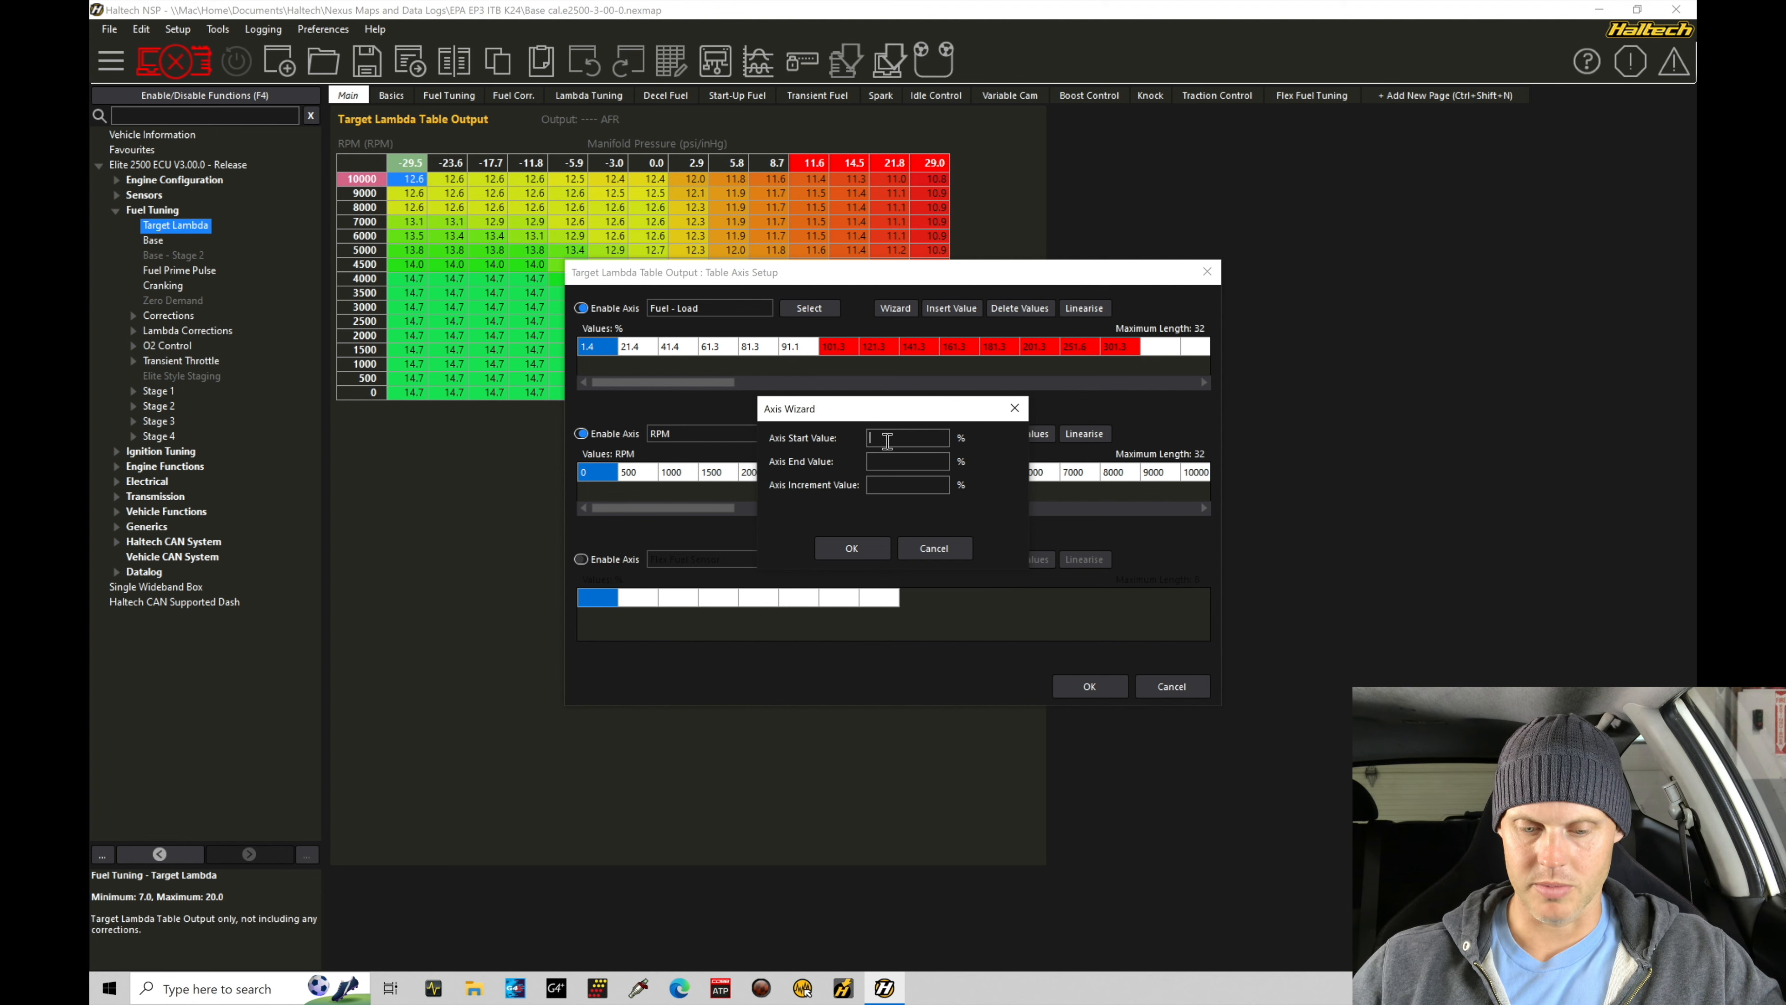
{"action": "type", "text": "100"}
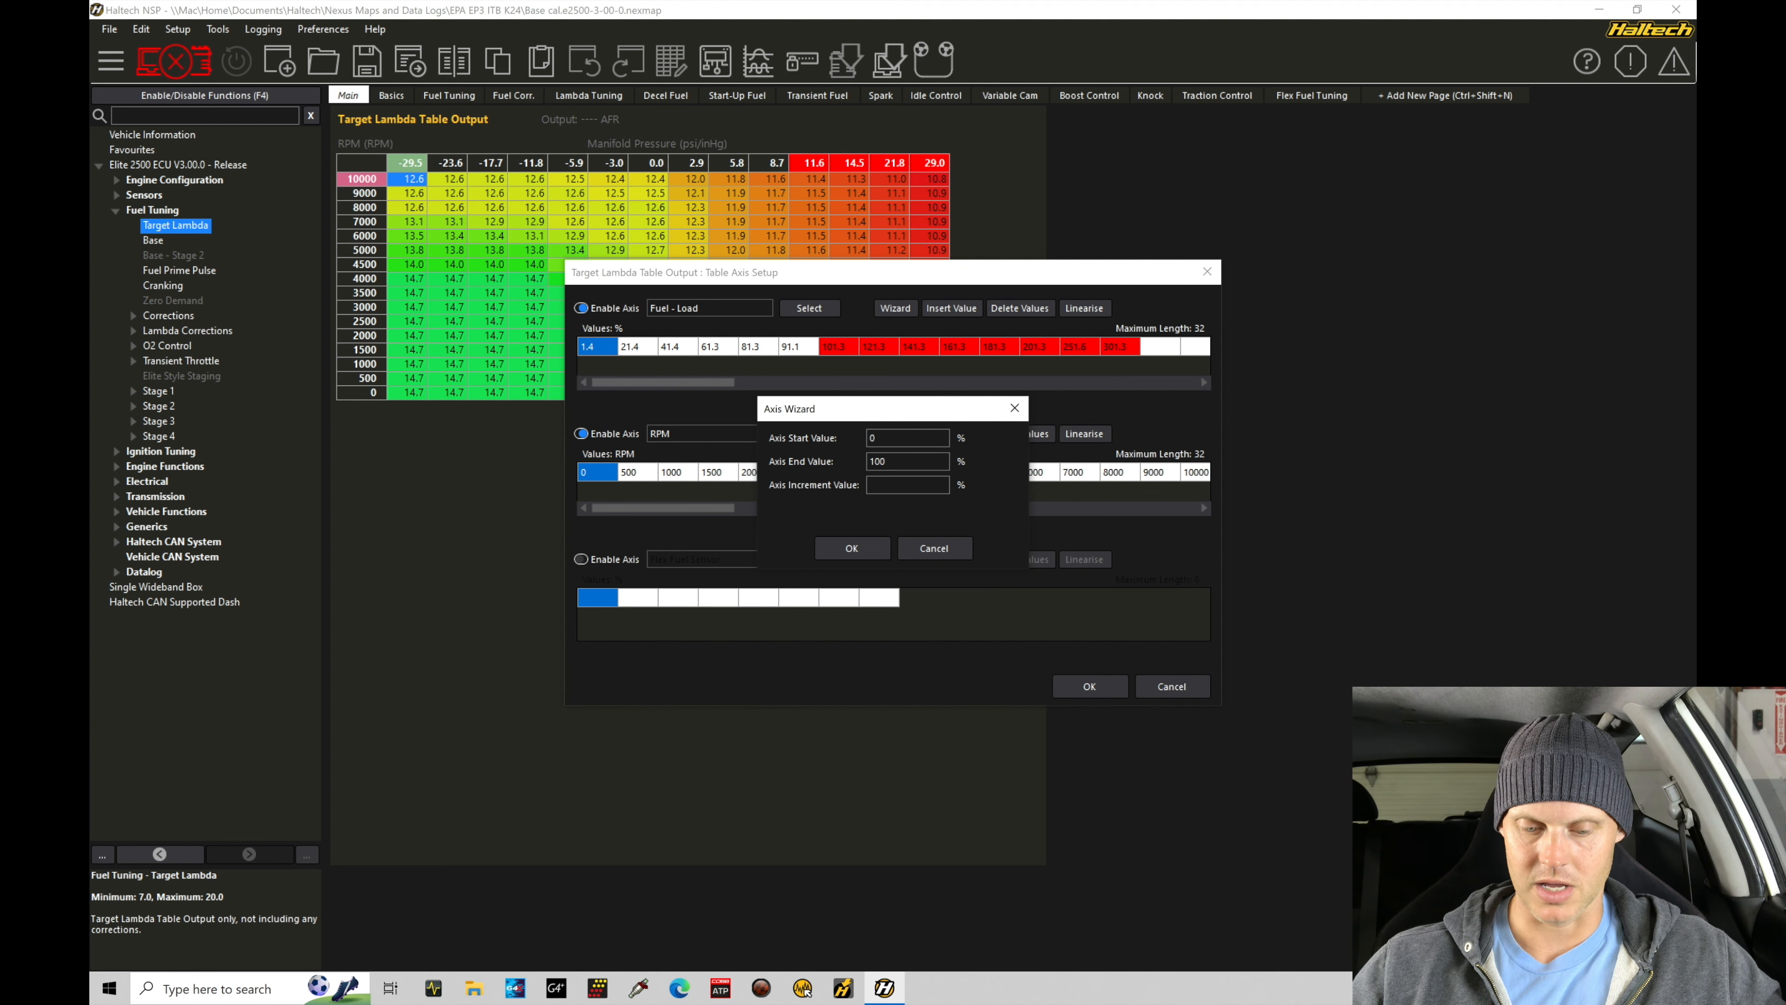
{"action": "left_click", "coordinate": [853, 548]}
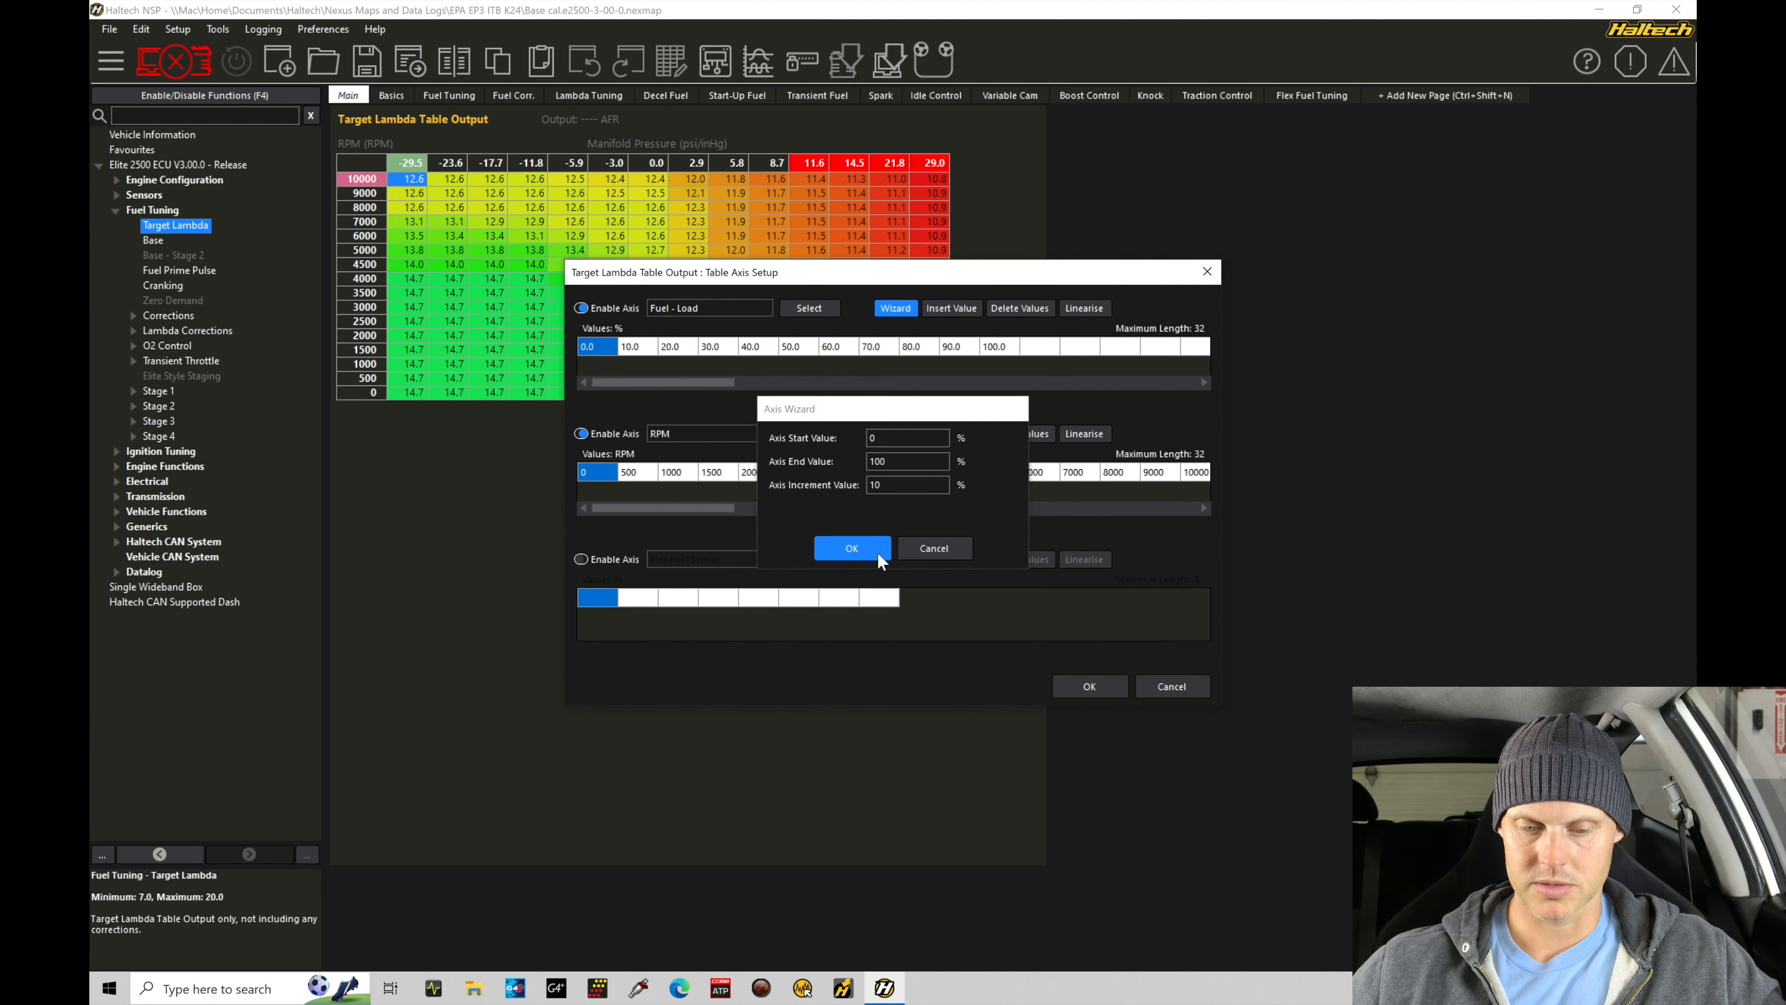
{"action": "left_click", "coordinate": [852, 548]}
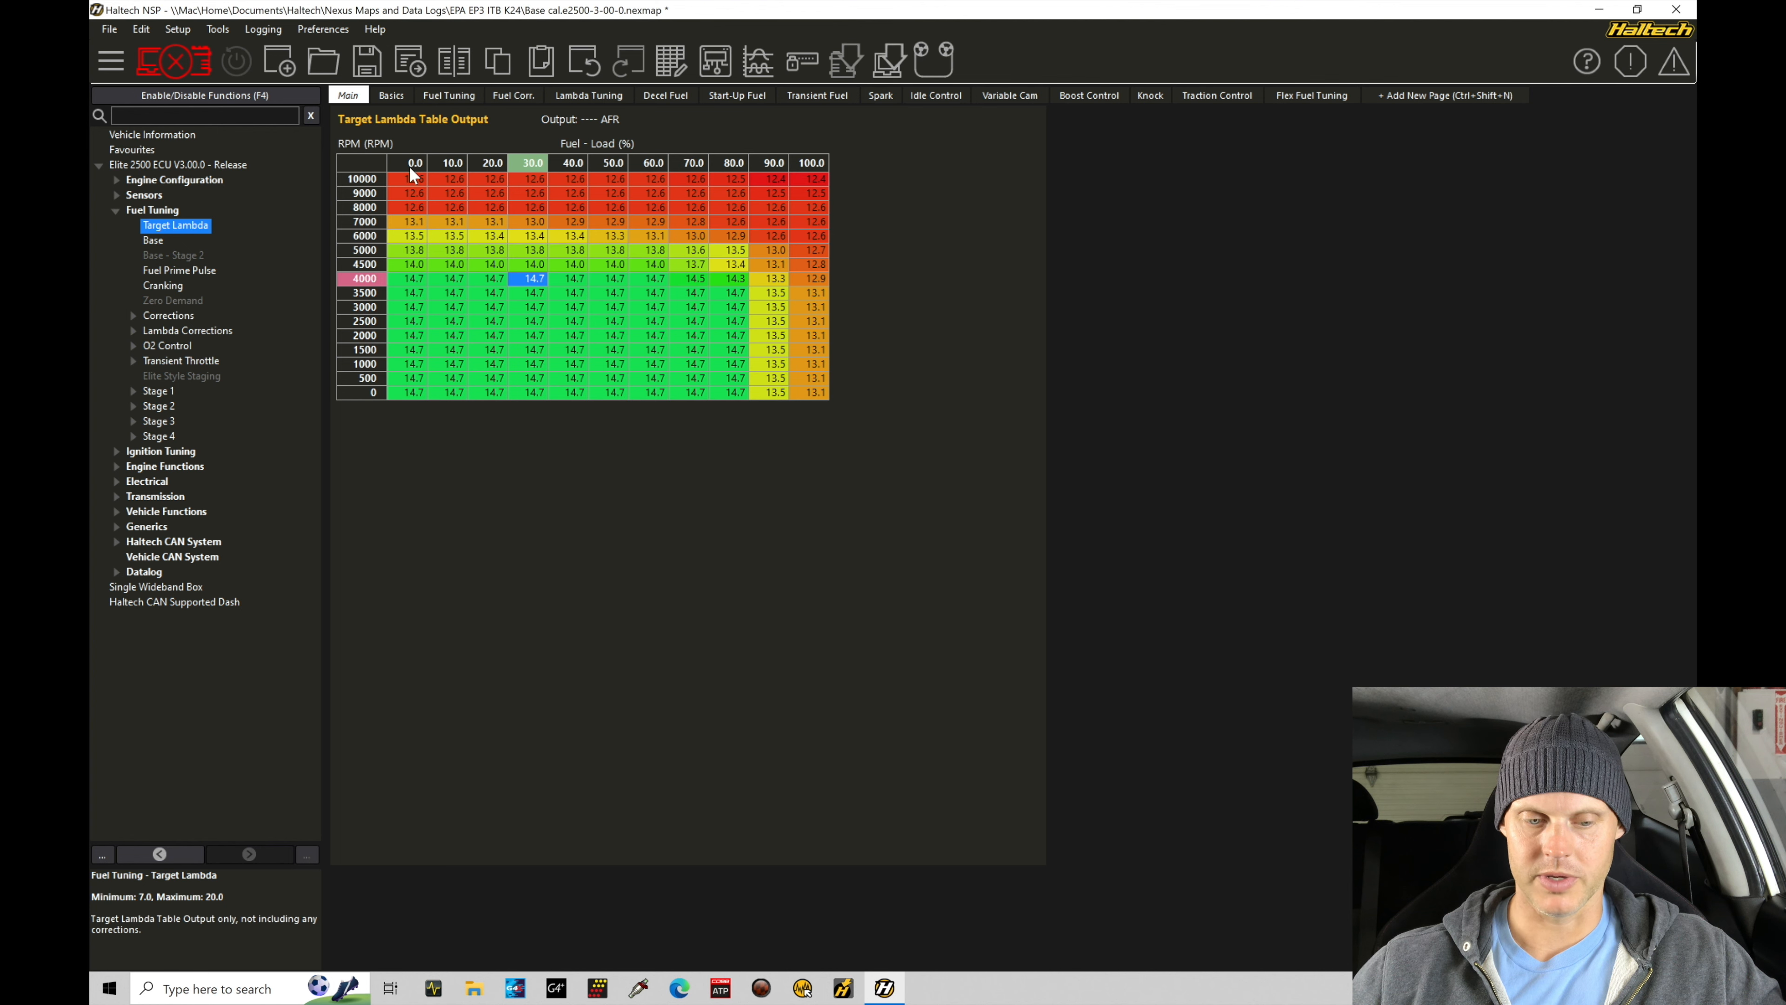
{"action": "mouse_move", "coordinate": [785, 186]}
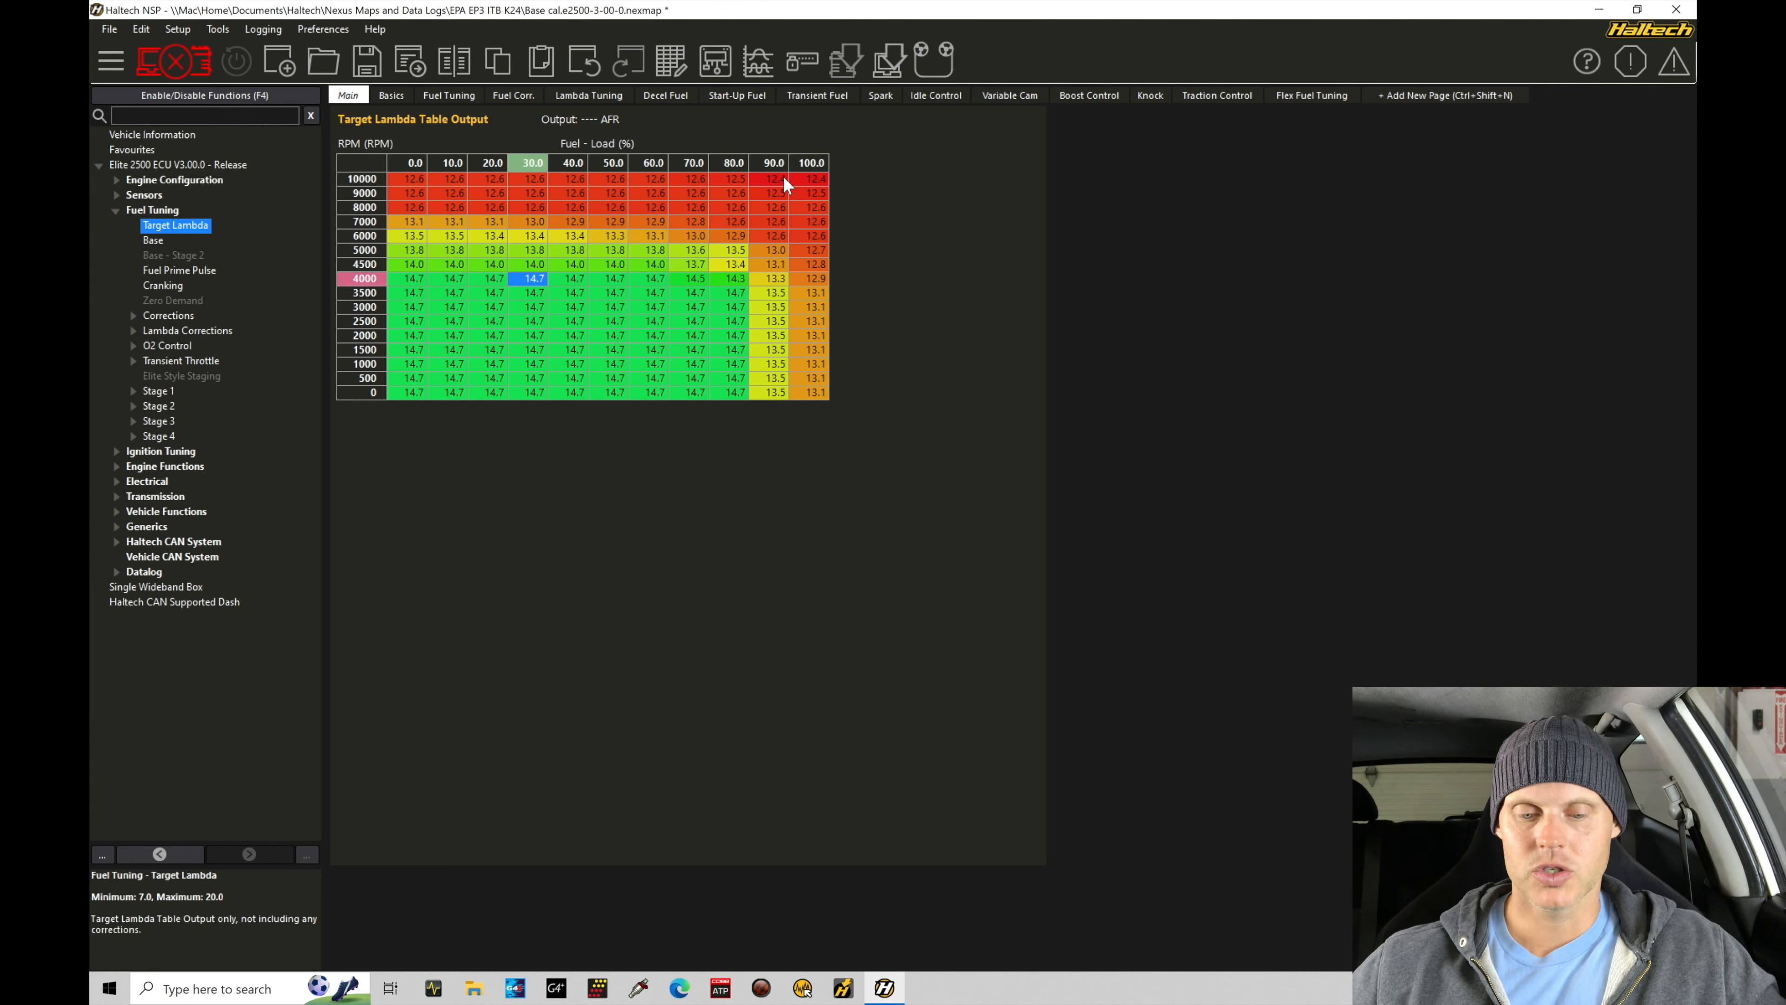
{"action": "mouse_move", "coordinate": [811, 197]}
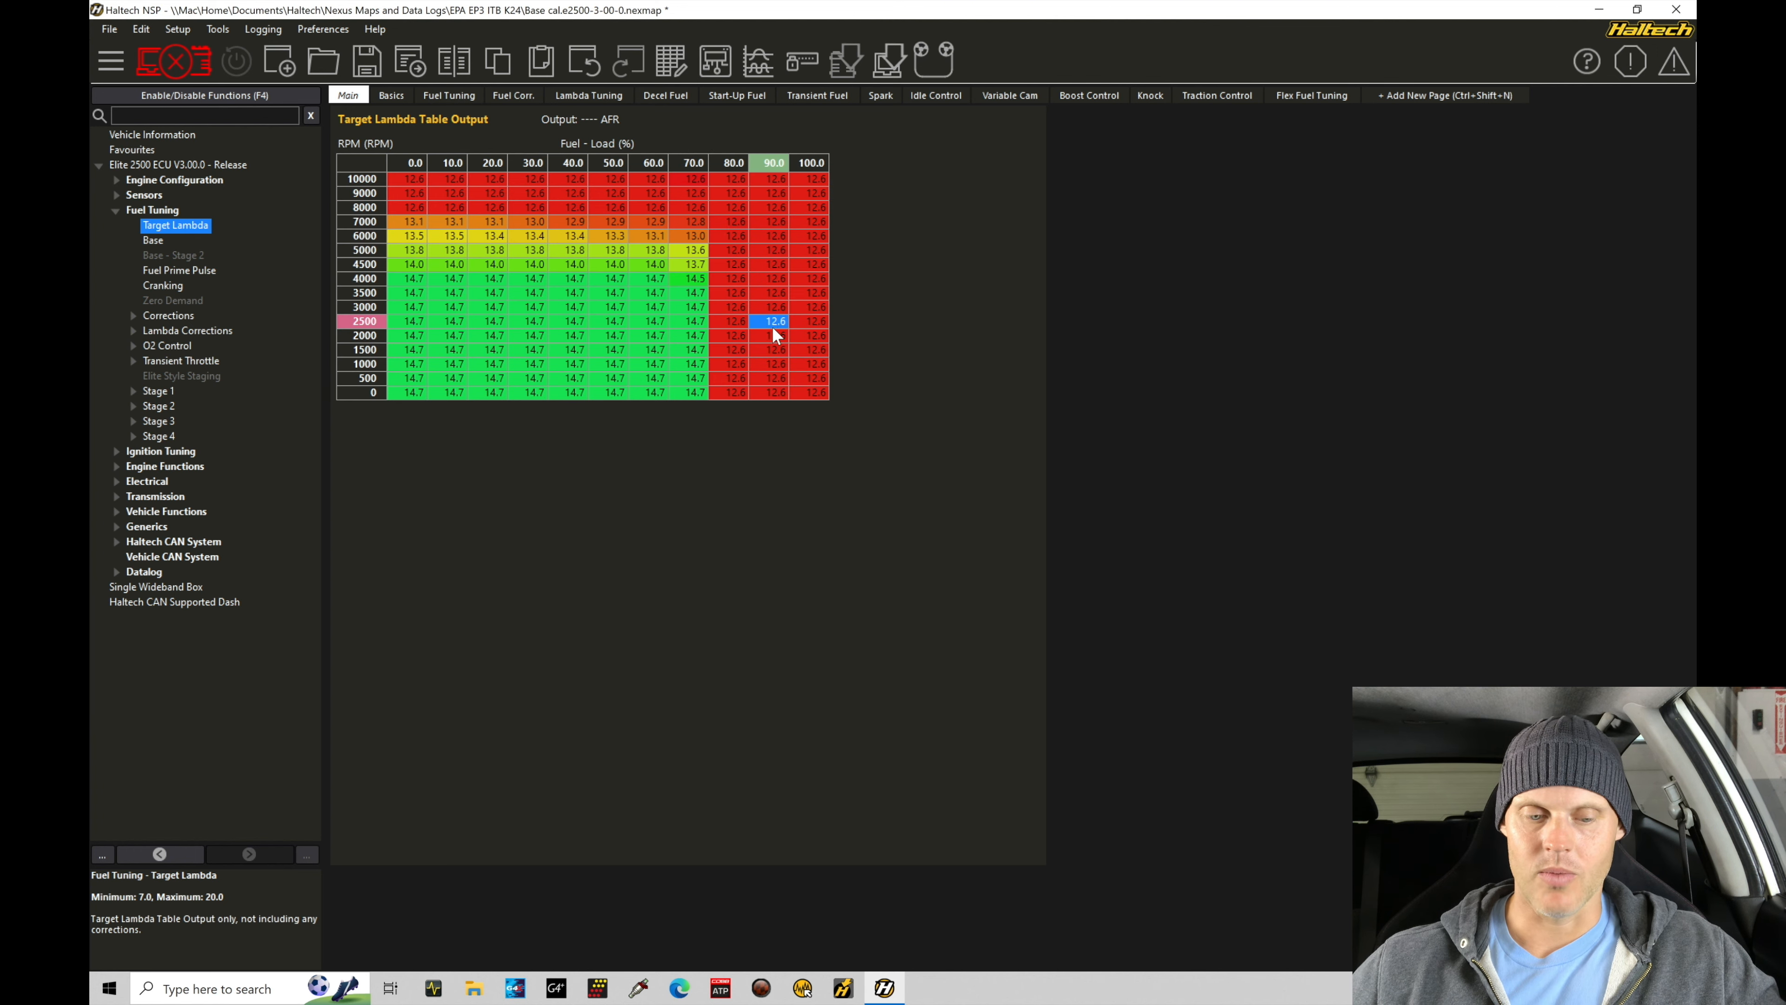
{"action": "mouse_move", "coordinate": [514, 193]}
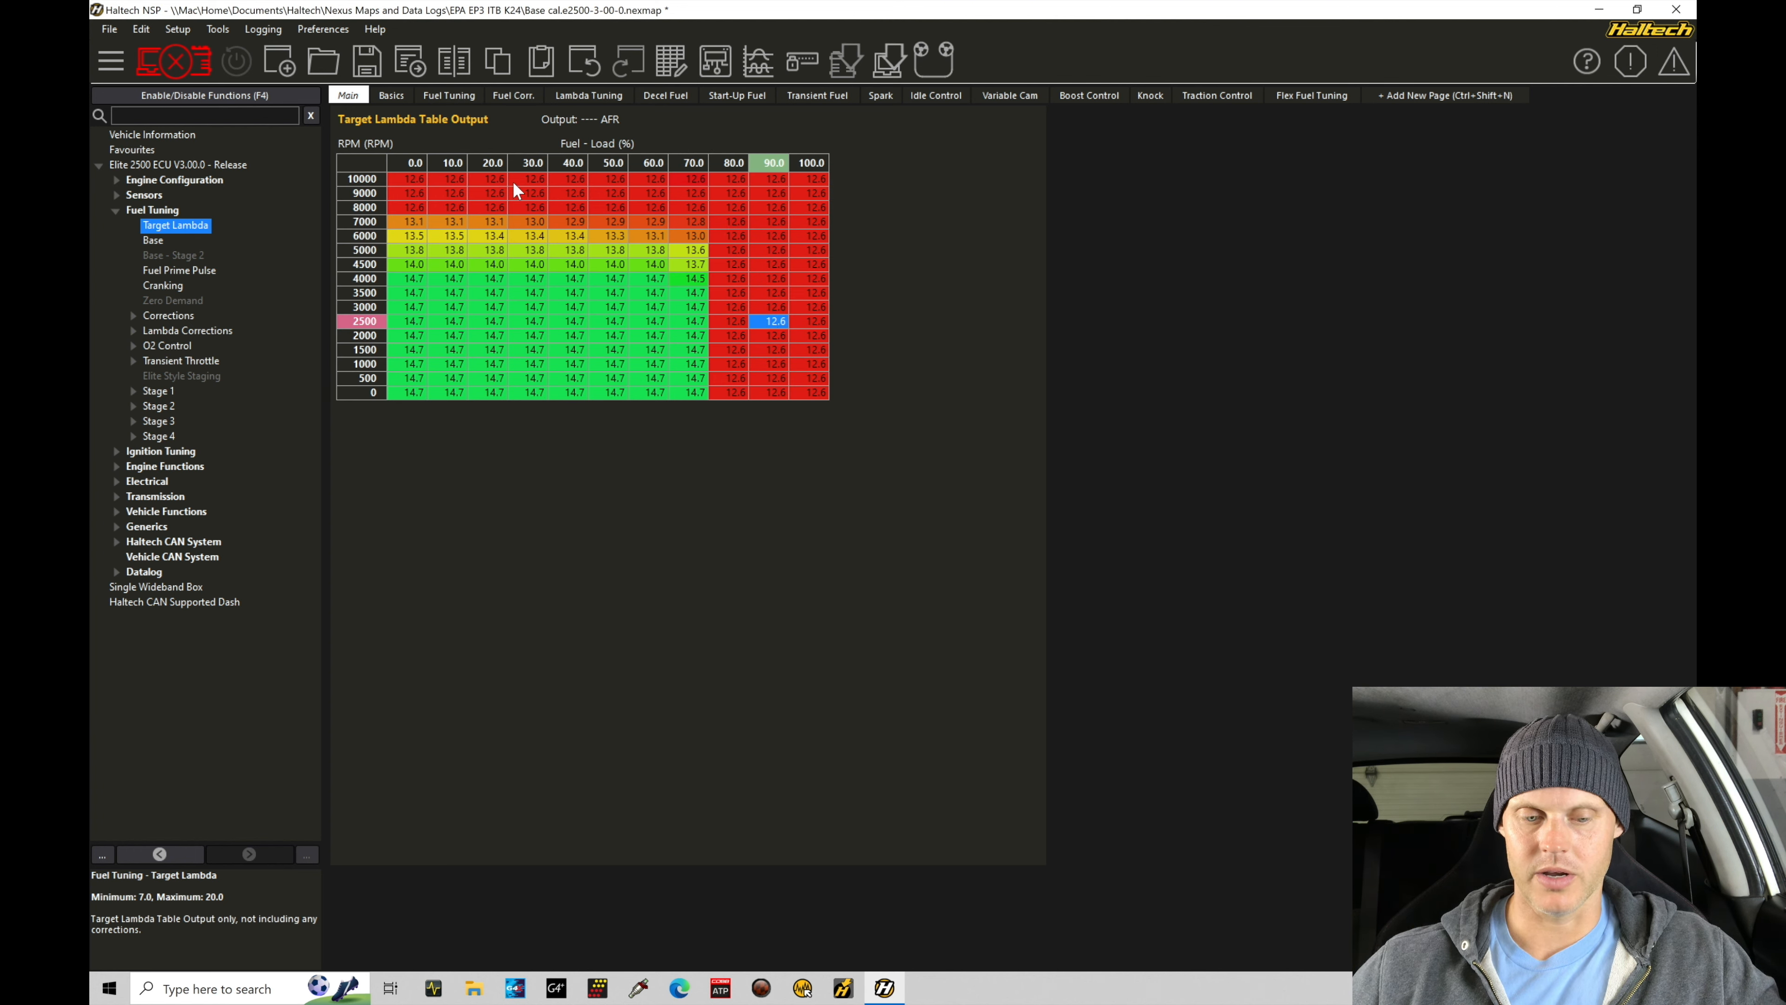
{"action": "mouse_move", "coordinate": [398, 316]}
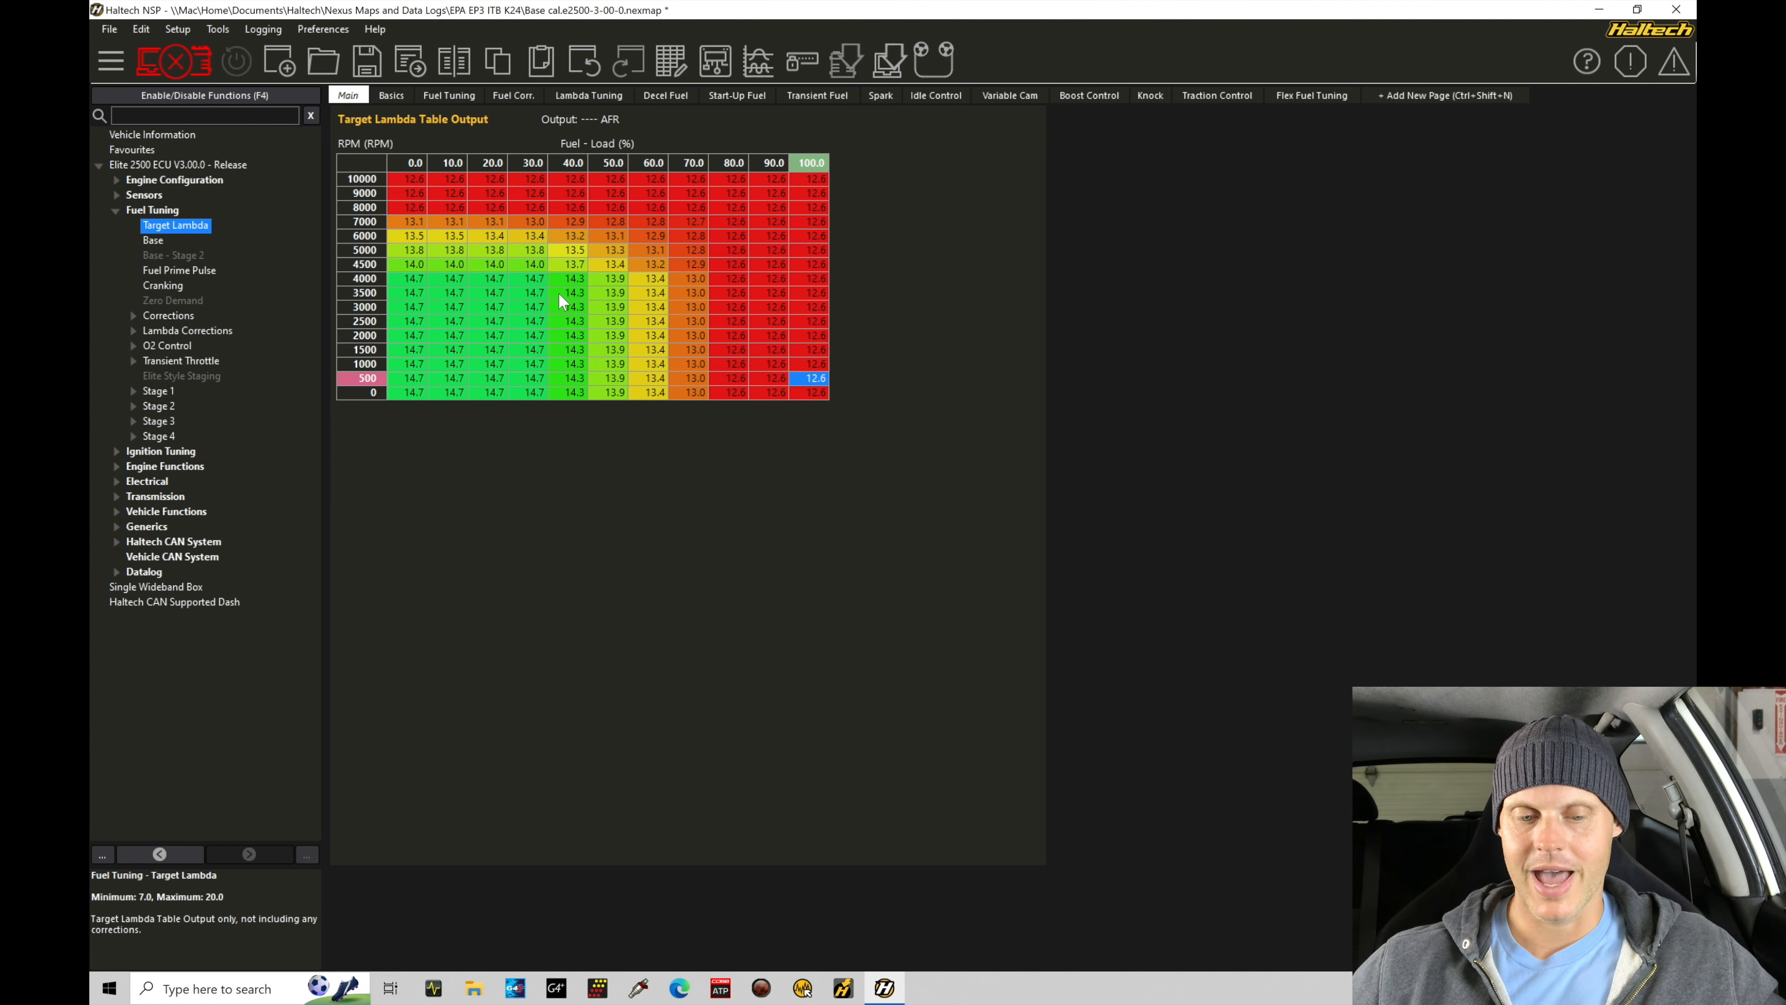
{"action": "mouse_move", "coordinate": [560, 275]}
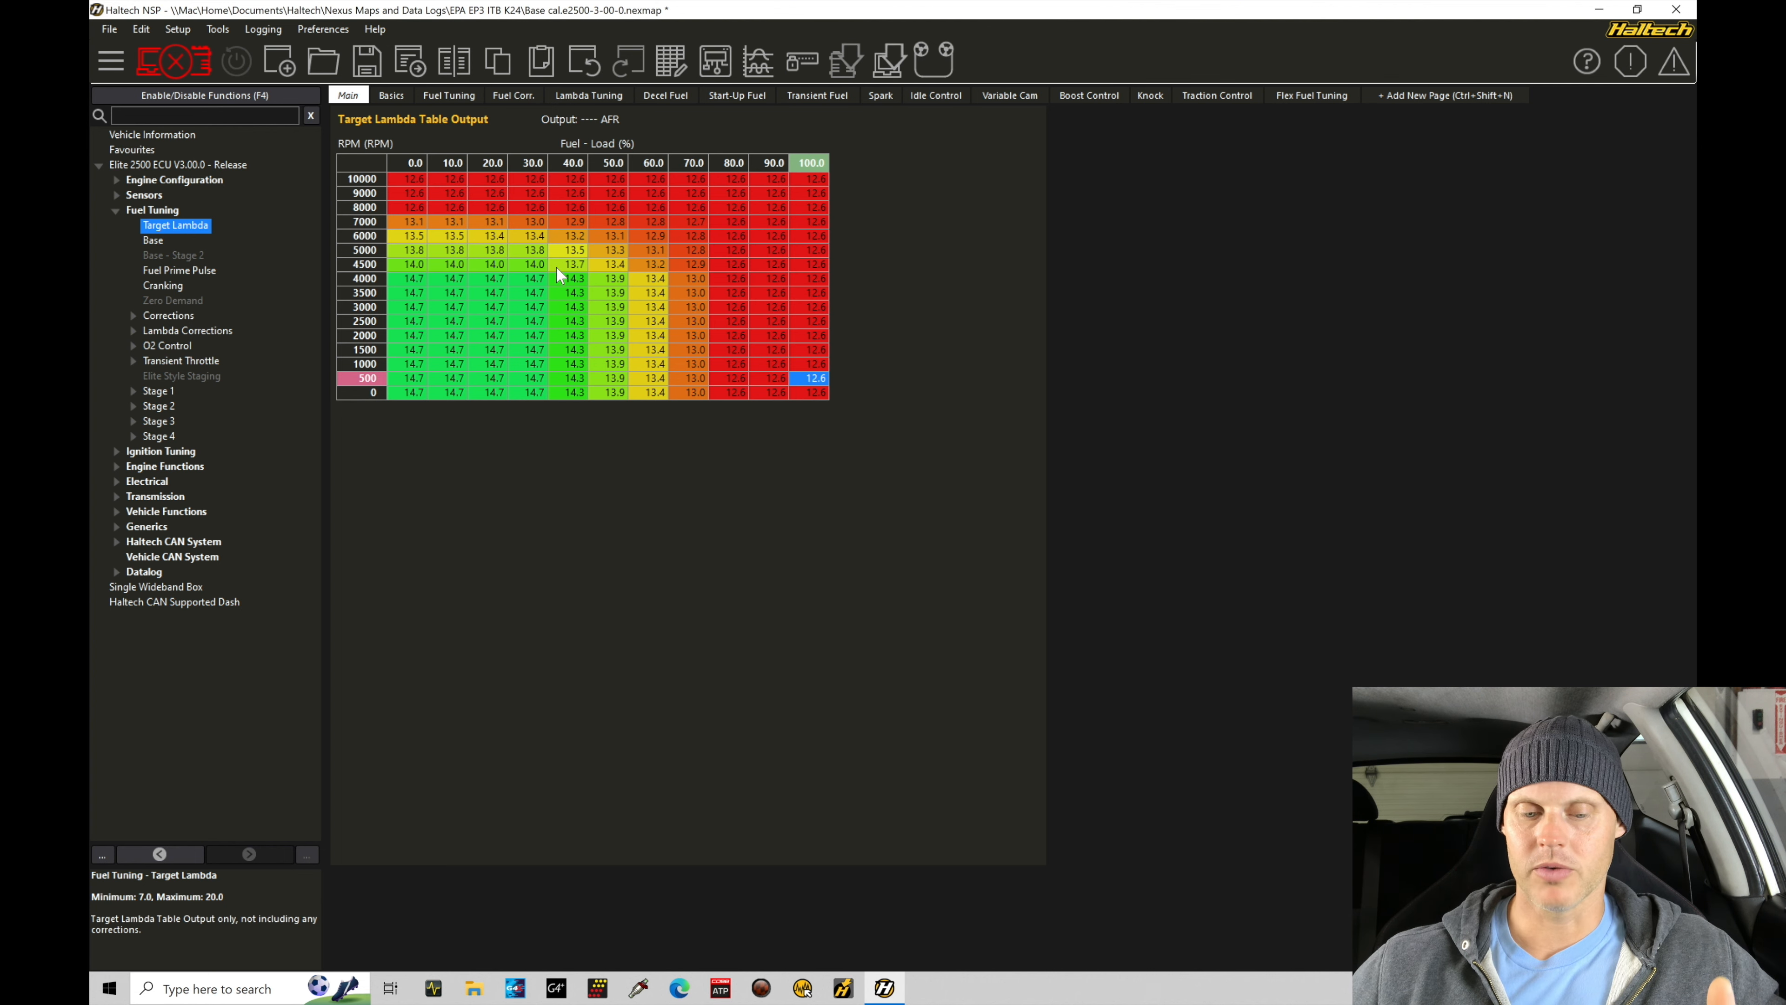
{"action": "mouse_move", "coordinate": [653, 286]}
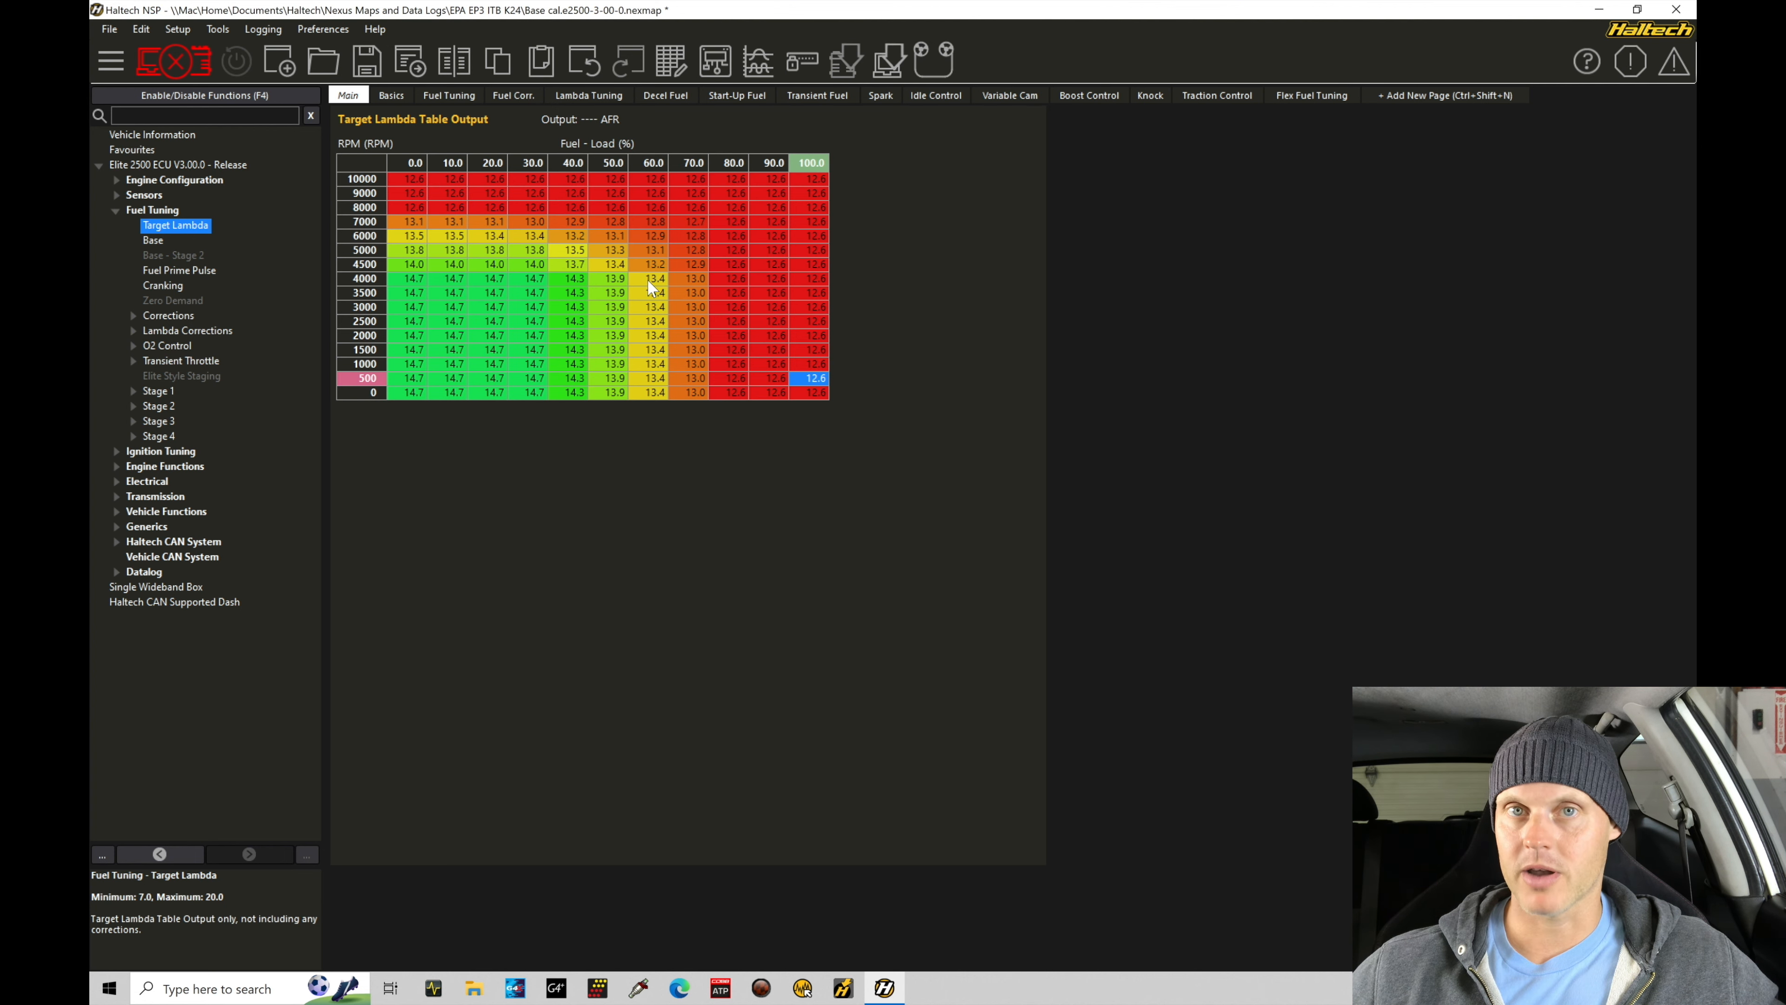
{"action": "mouse_move", "coordinate": [623, 154]}
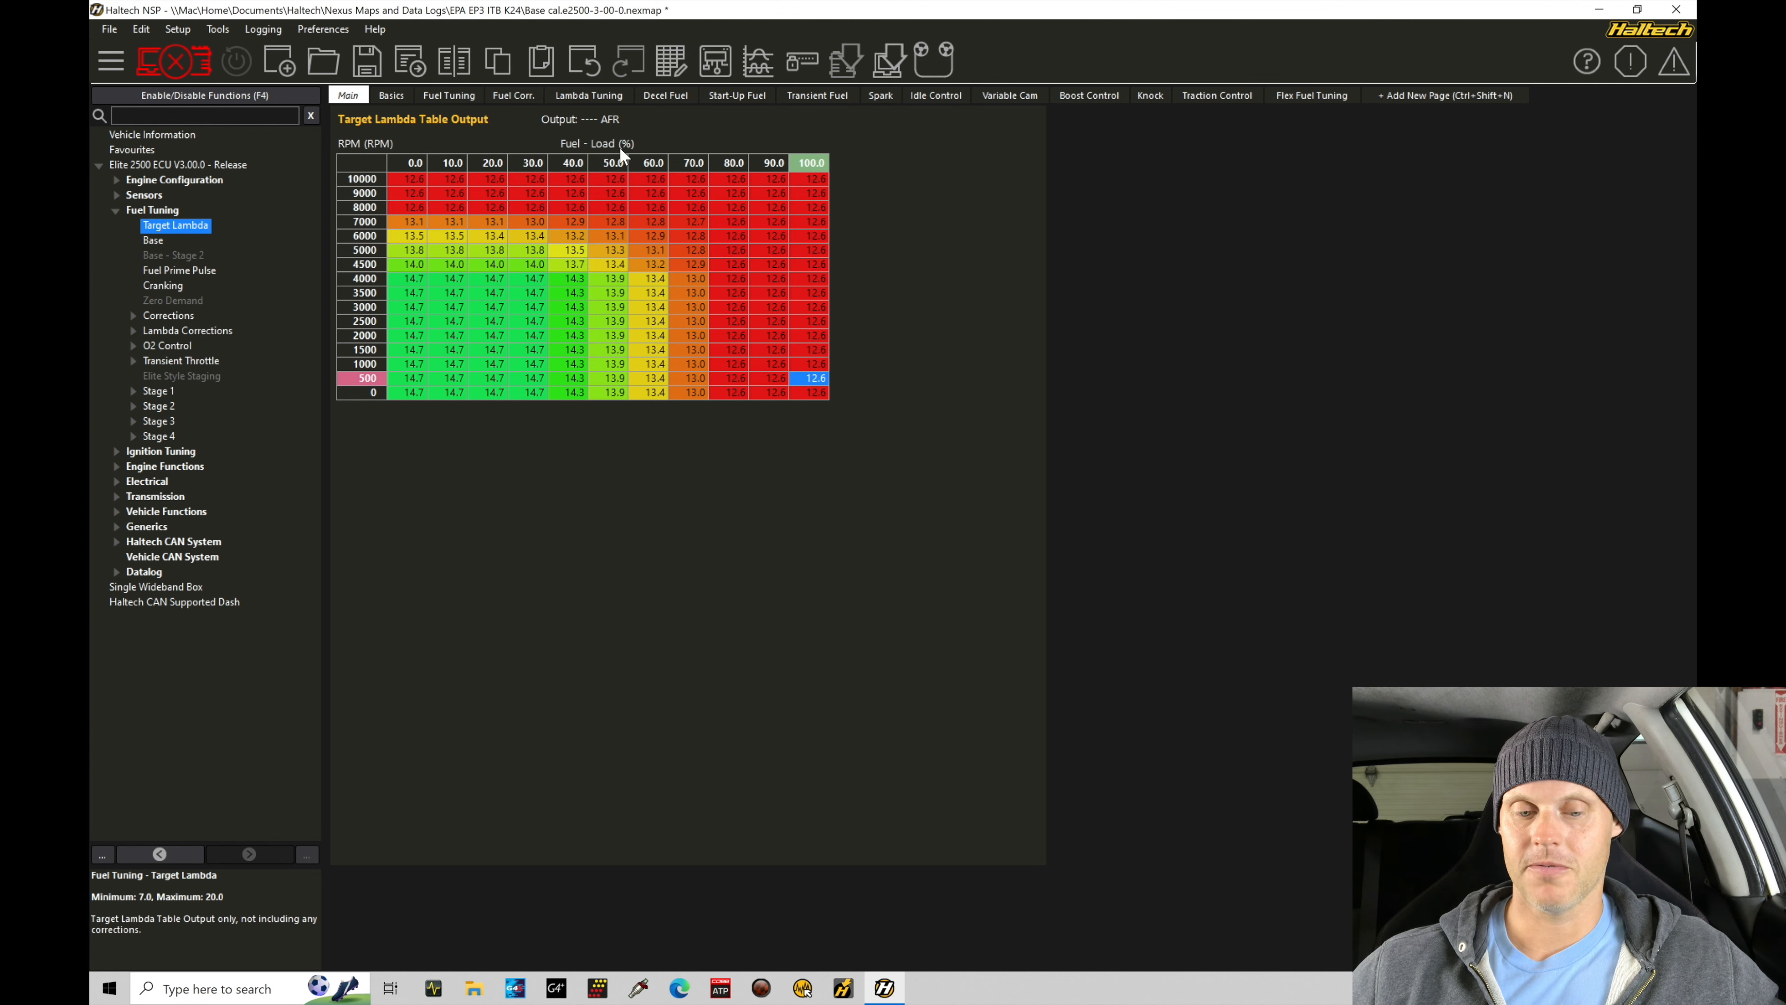
{"action": "mouse_move", "coordinate": [604, 184]}
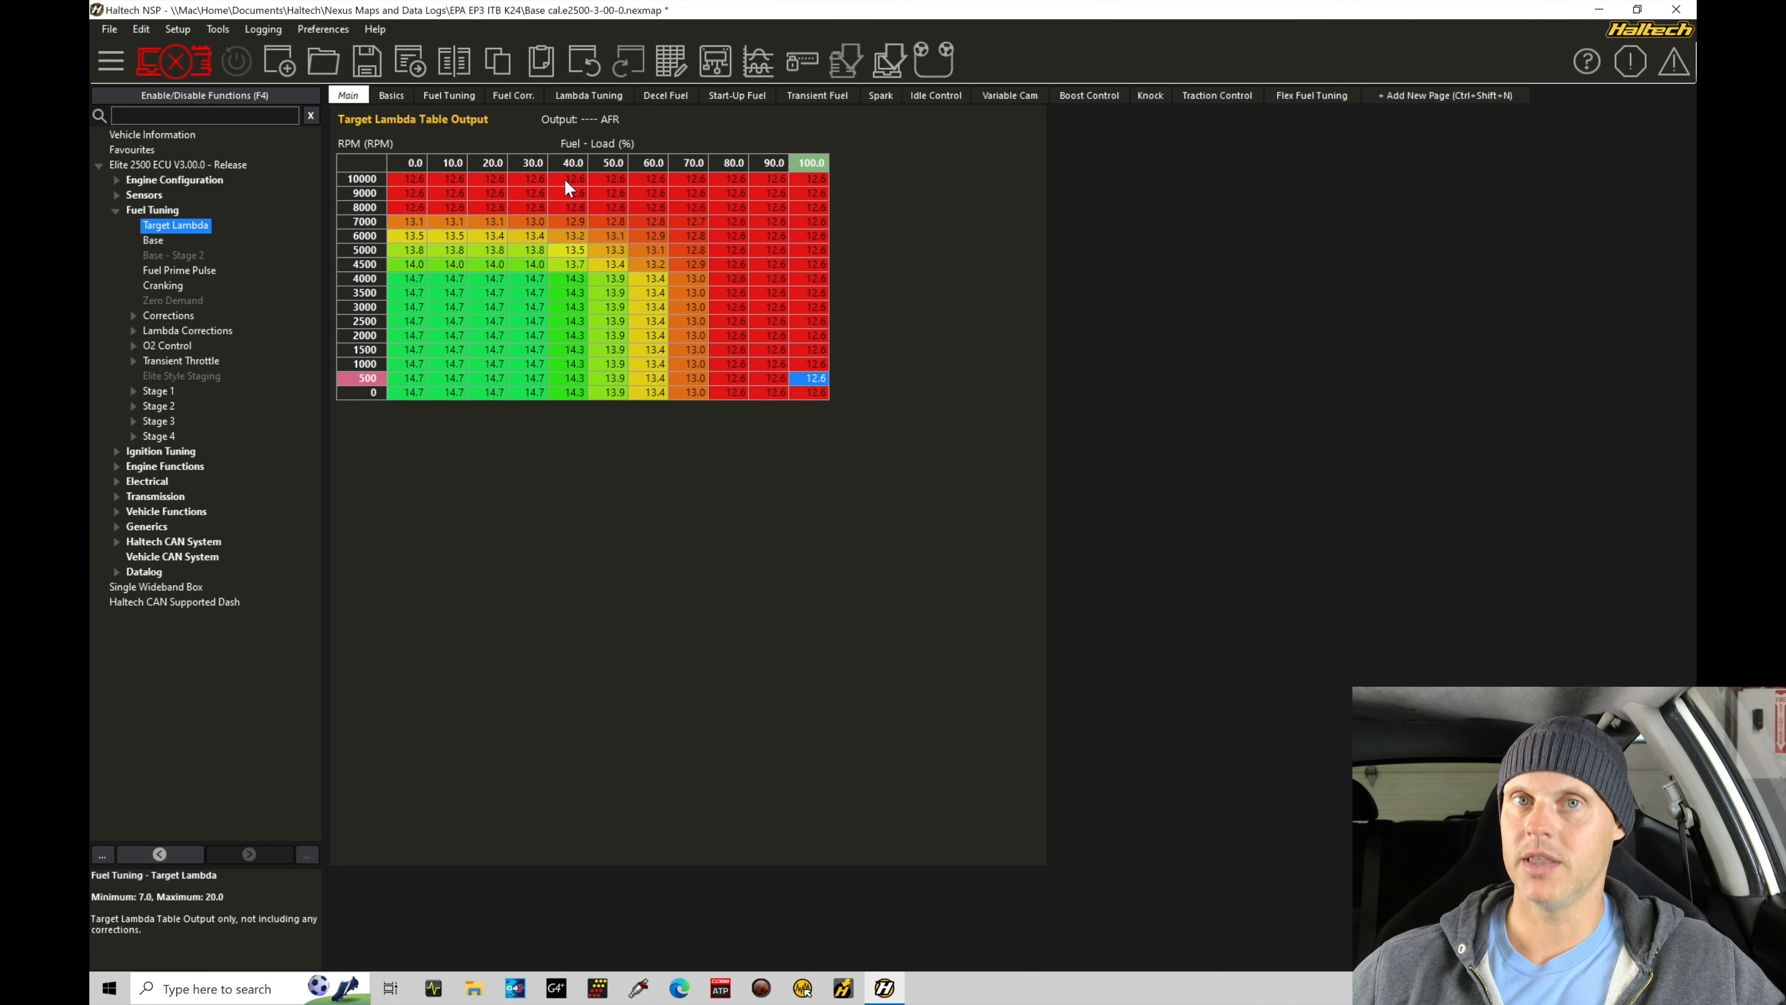
{"action": "mouse_move", "coordinate": [485, 189]}
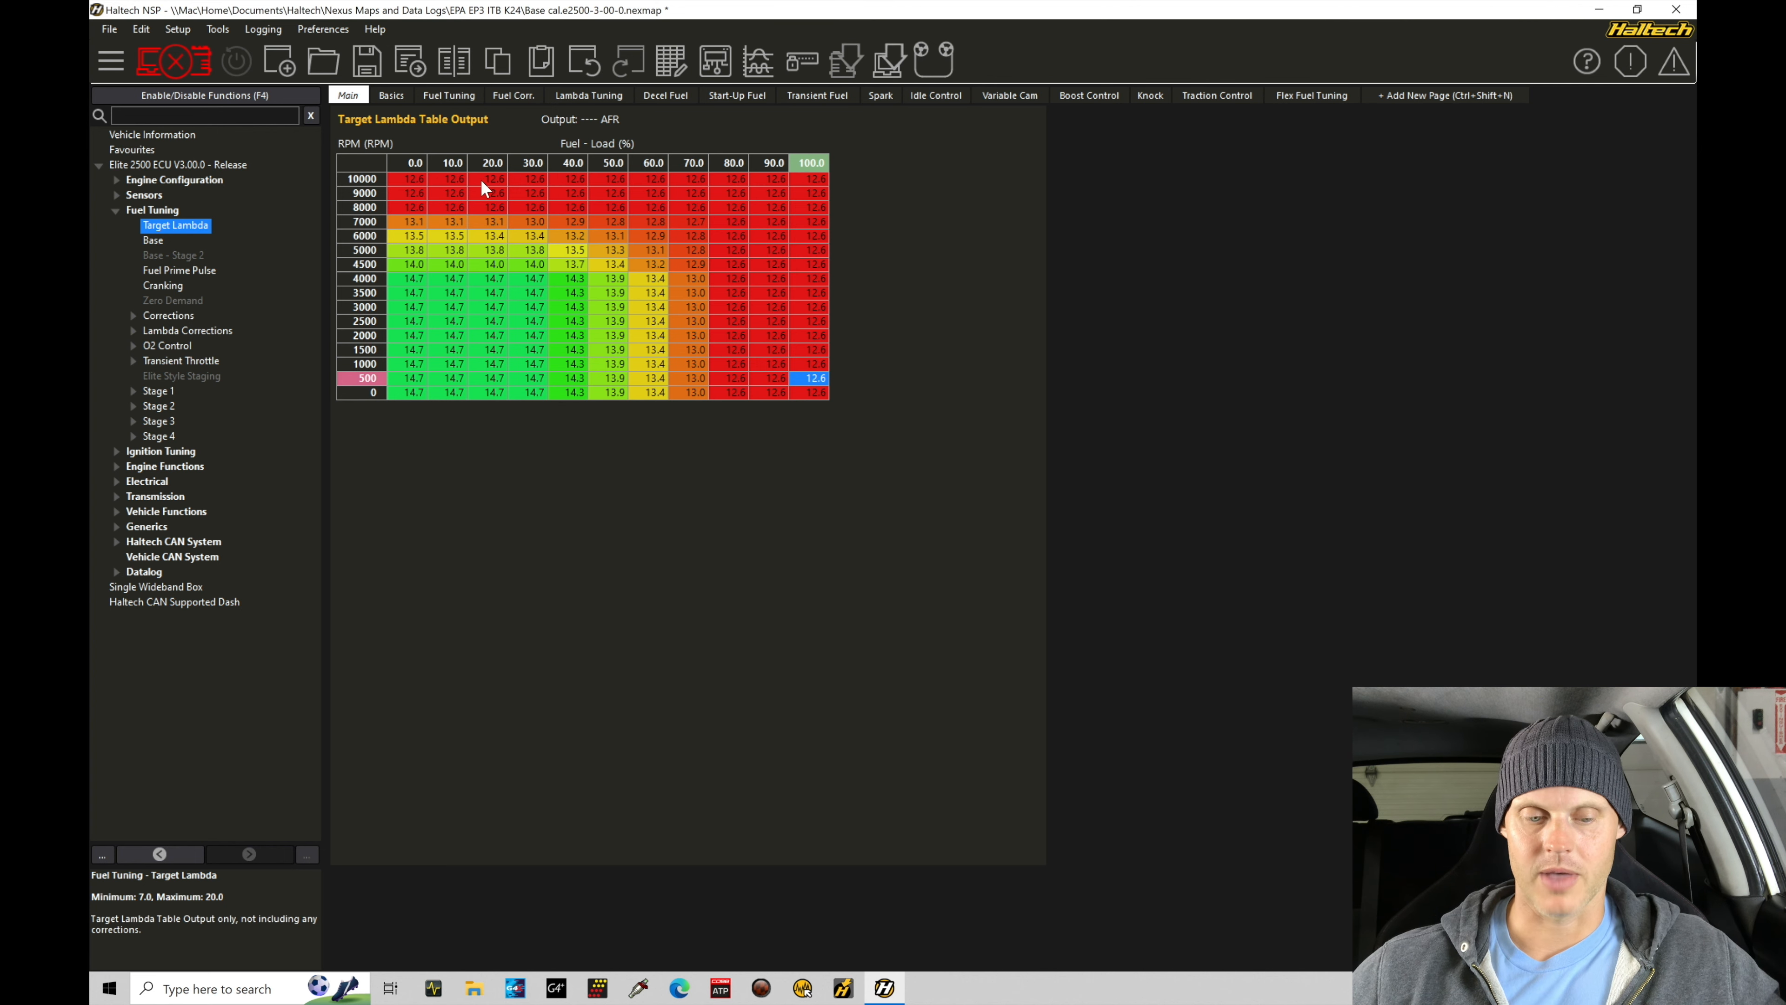
{"action": "mouse_move", "coordinate": [701, 187]}
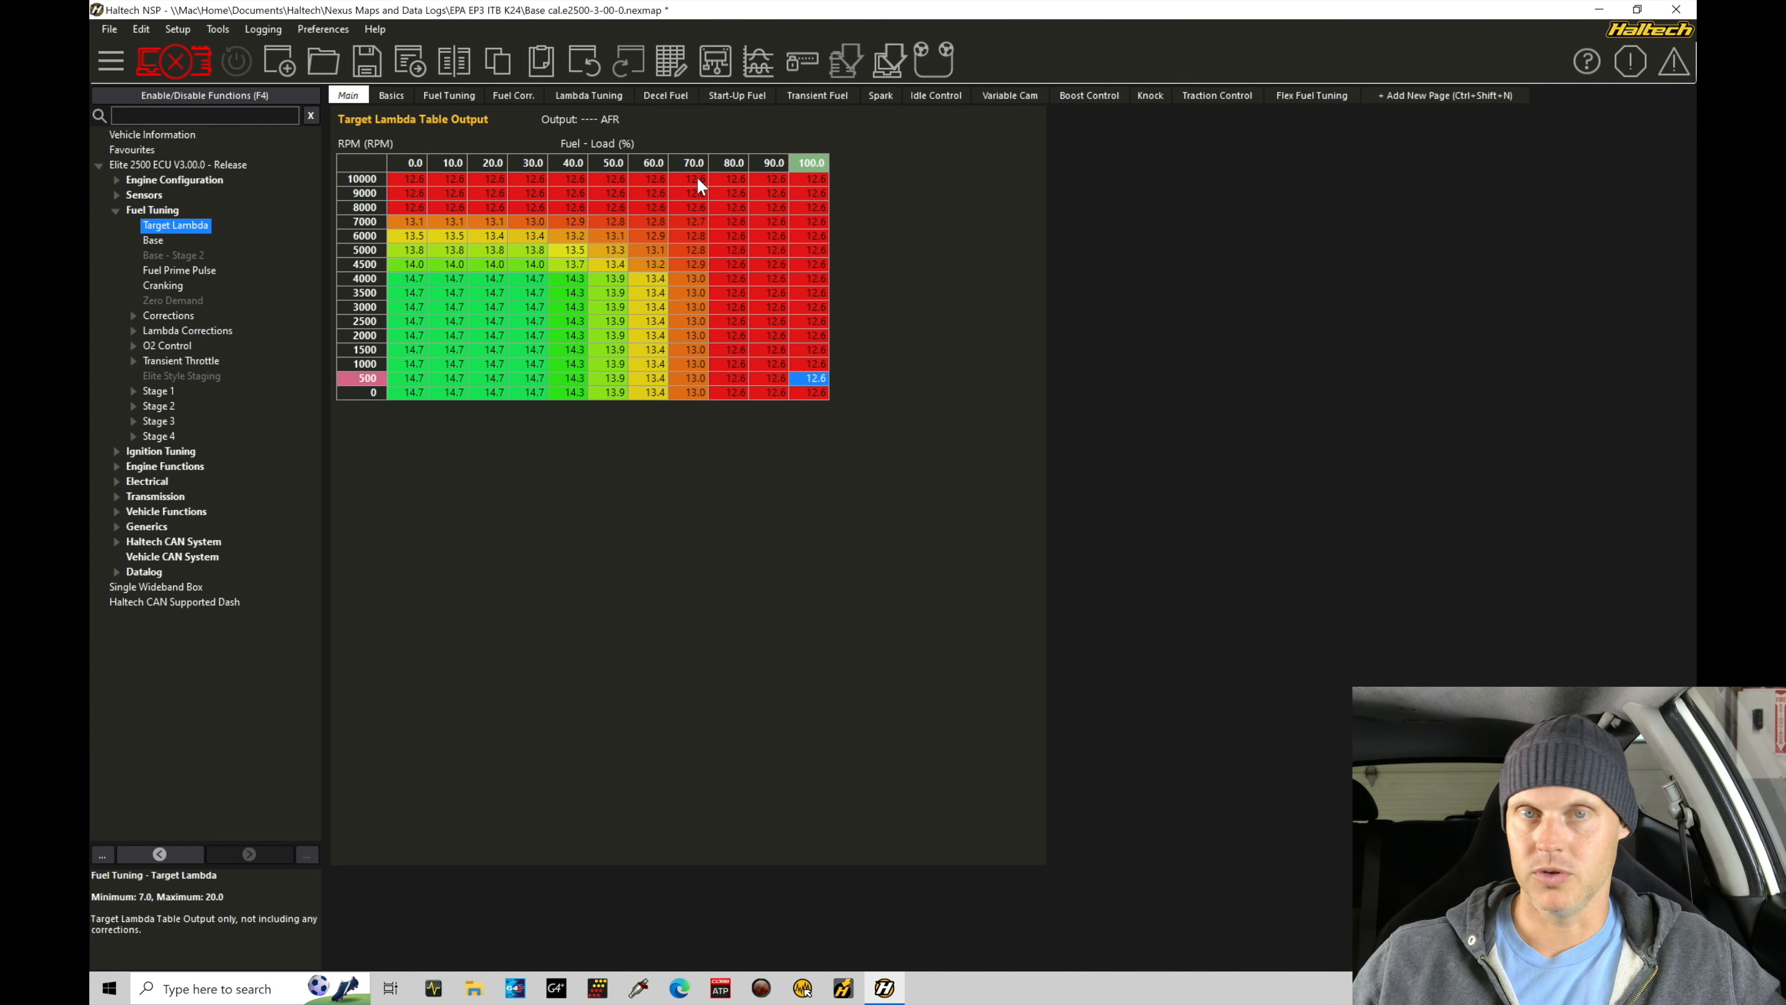
{"action": "mouse_move", "coordinate": [653, 315]}
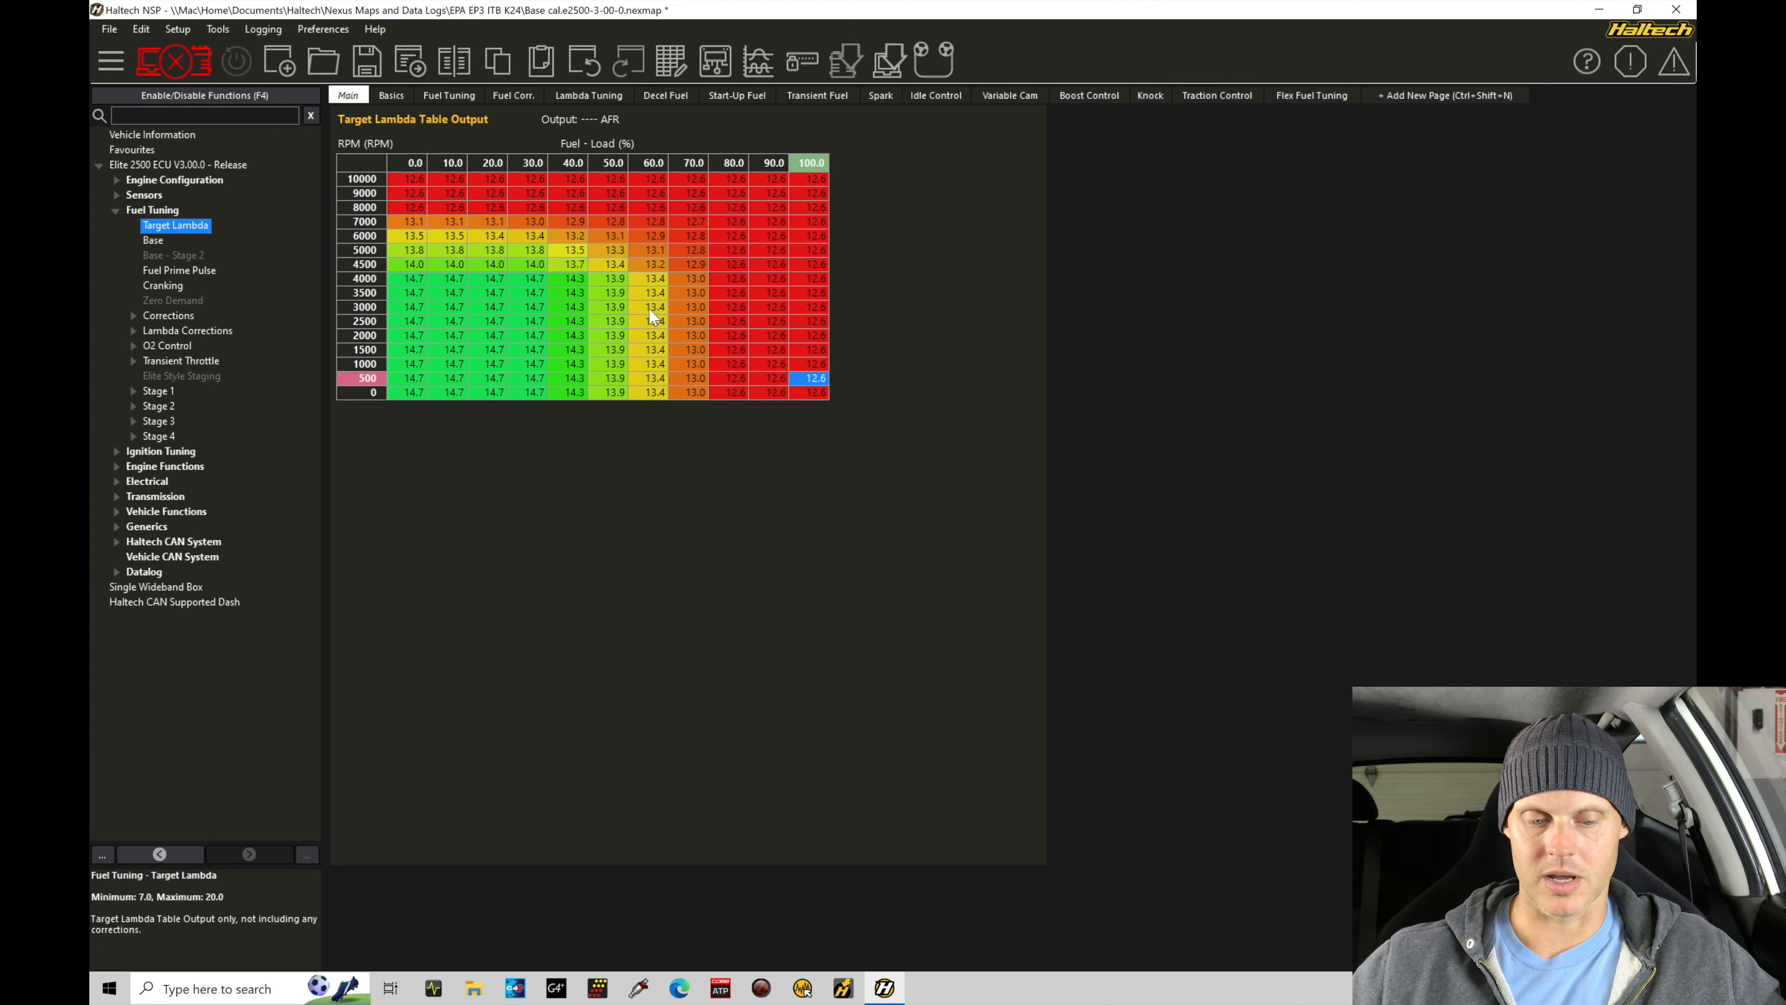
{"action": "mouse_move", "coordinate": [432, 300]}
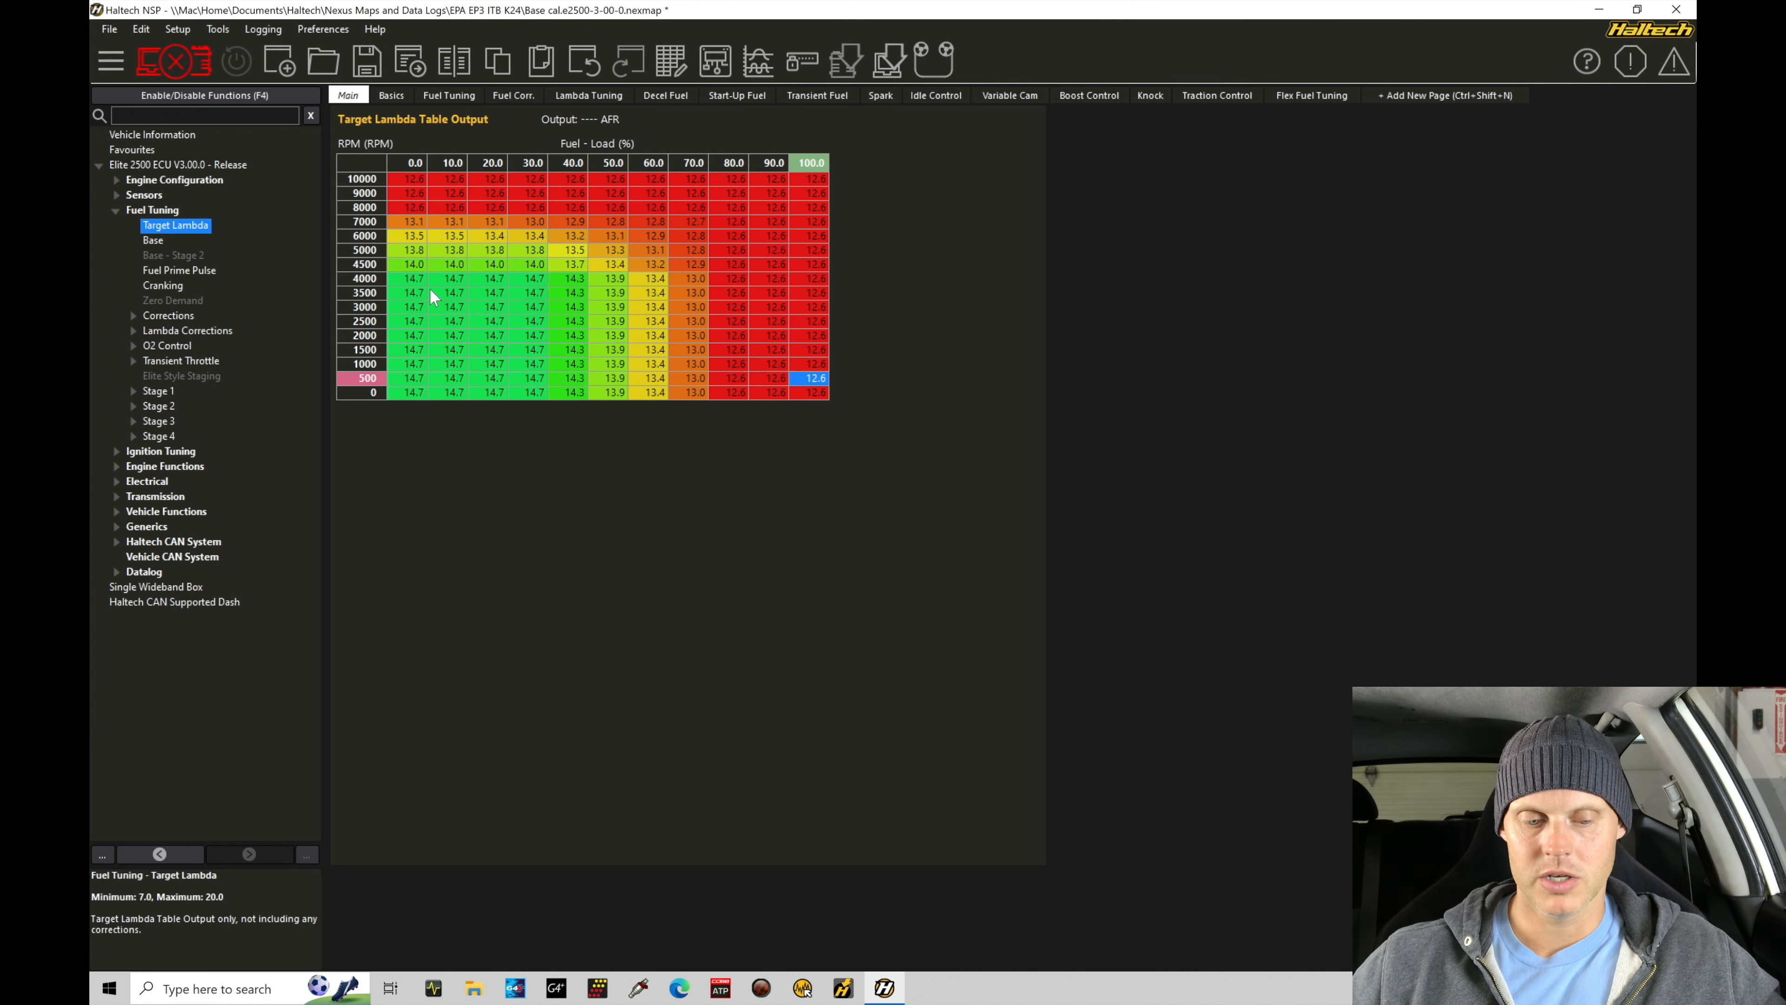